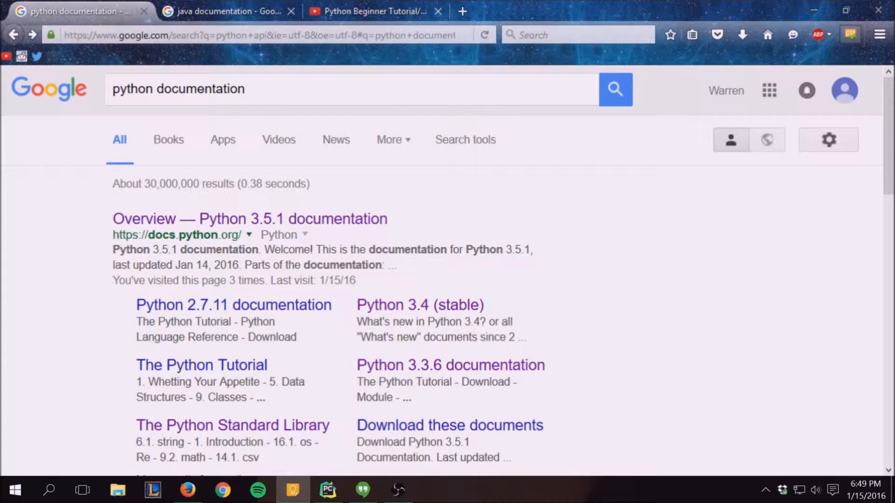
{"action": "mouse_move", "coordinate": [318, 156]}
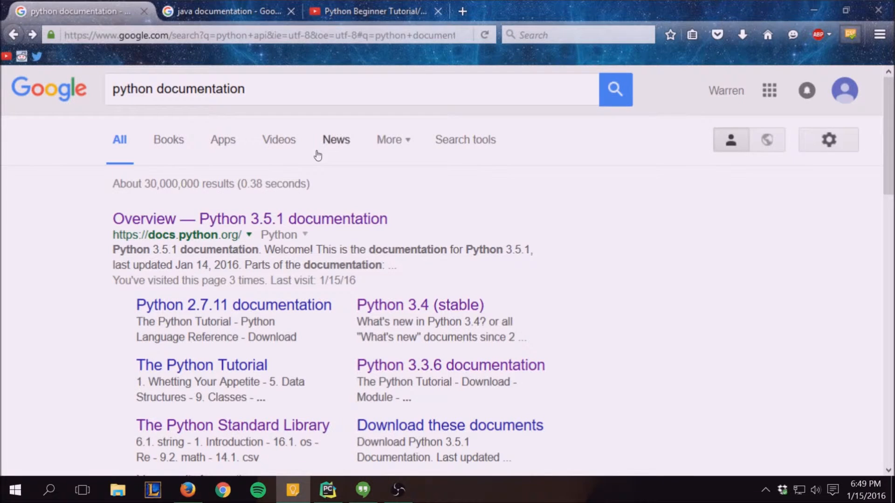
{"action": "mouse_move", "coordinate": [781, 249]}
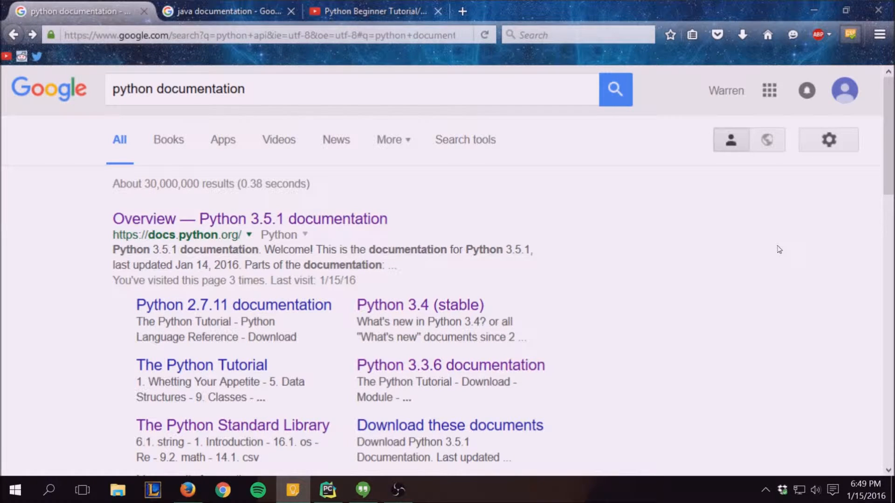
{"action": "mouse_move", "coordinate": [773, 248]}
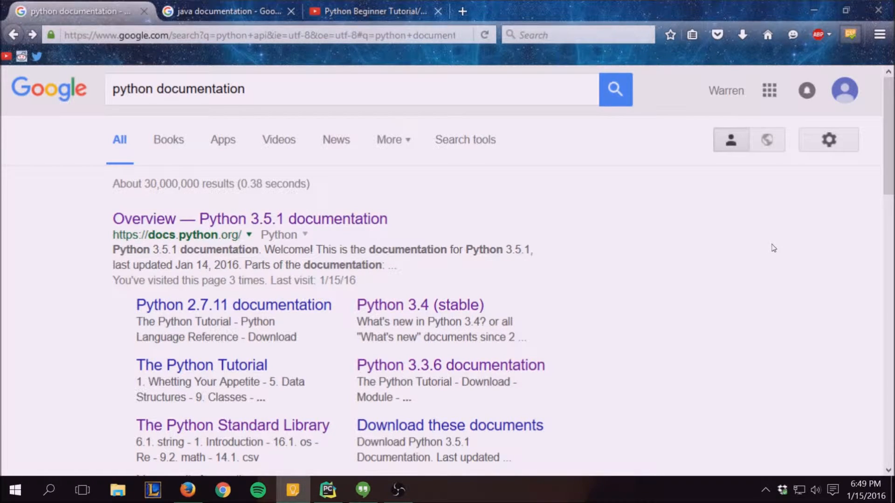
{"action": "mouse_move", "coordinate": [735, 232]}
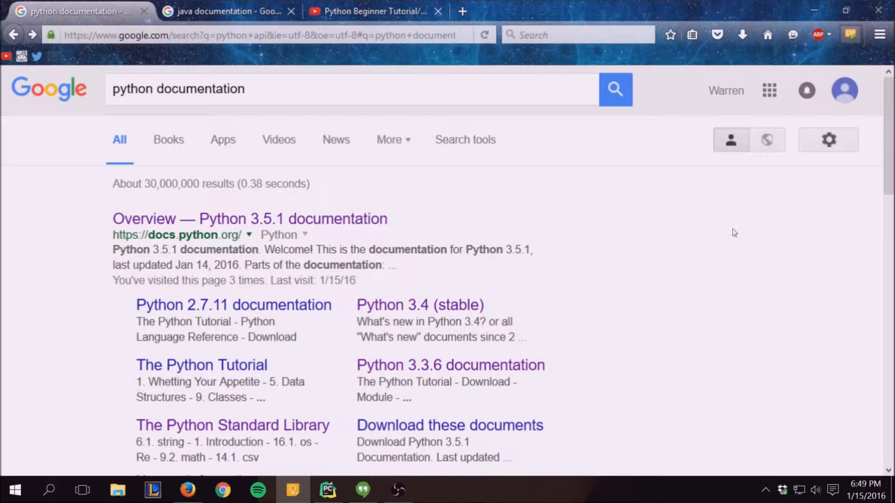
Compare the java and python search tabs, then open the Oracle Java API result
{"action": "left_click", "coordinate": [223, 12]}
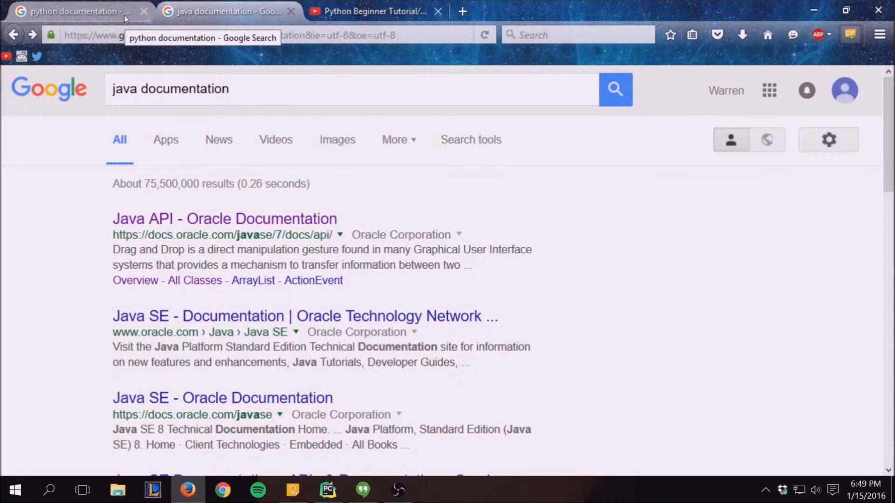
{"action": "left_click", "coordinate": [74, 11]}
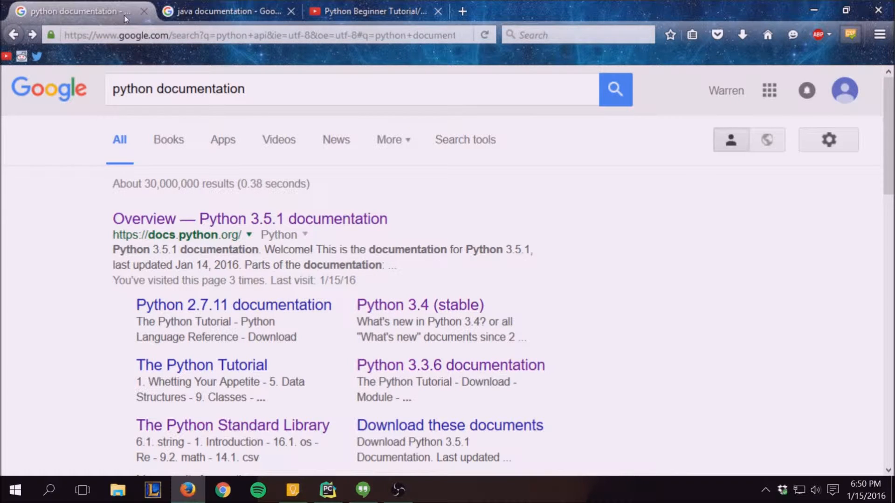
{"action": "left_click", "coordinate": [225, 11]}
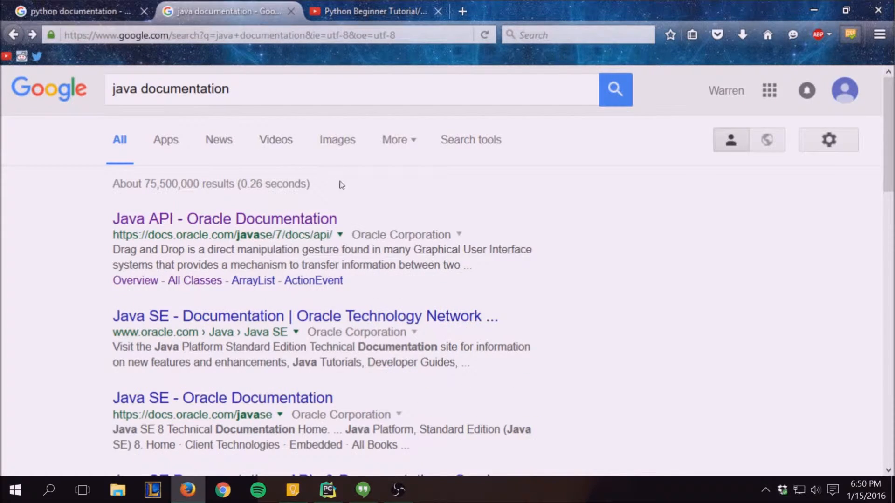
{"action": "left_click", "coordinate": [225, 218]}
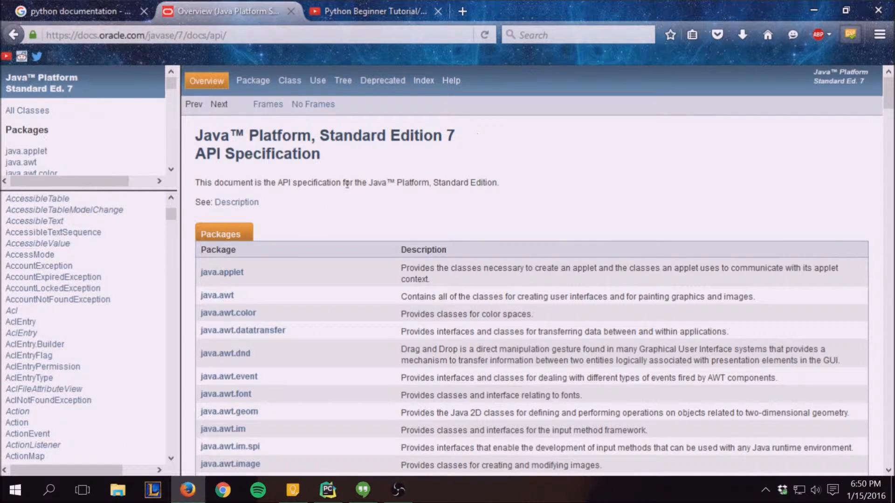
{"action": "mouse_move", "coordinate": [397, 162]}
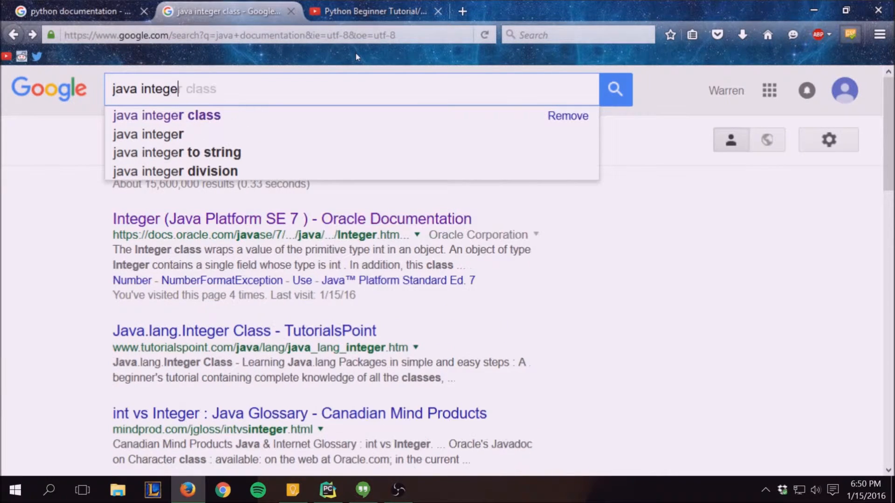
Open the Java SE 7 Integer class page and scroll through its field details
{"action": "left_click", "coordinate": [166, 116]}
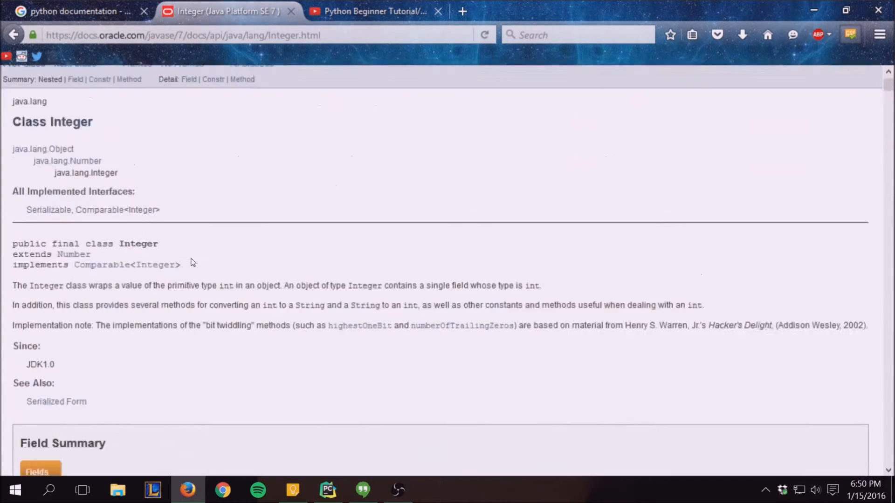
{"action": "scroll", "scroll_direction": "down", "scroll_amount": 3}
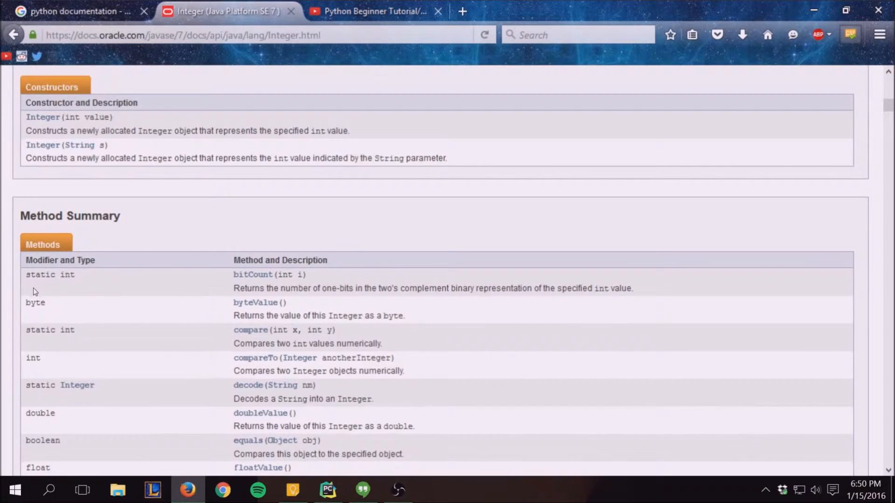
{"action": "scroll", "scroll_direction": "down", "scroll_amount": 3}
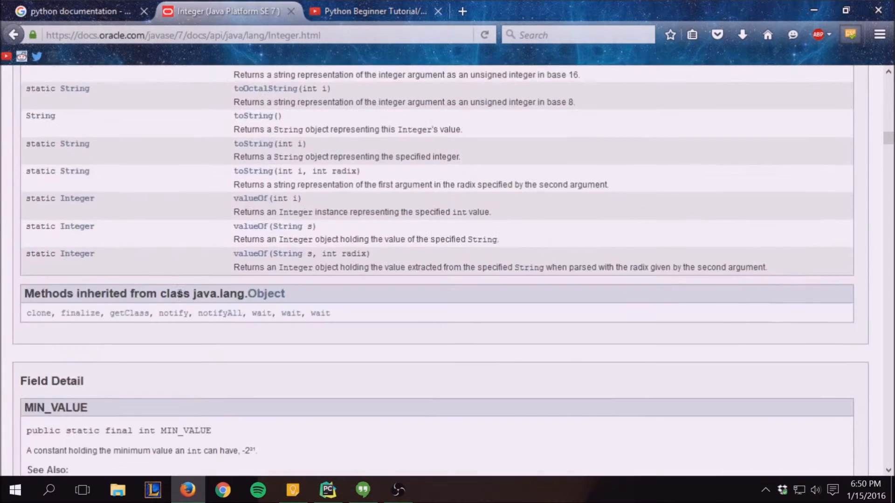
{"action": "scroll", "scroll_direction": "down", "scroll_amount": 3}
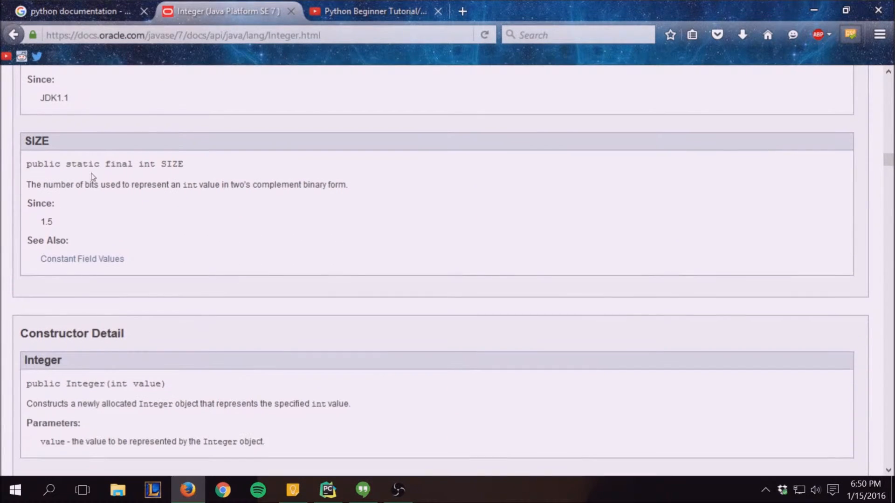
{"action": "mouse_move", "coordinate": [48, 195]}
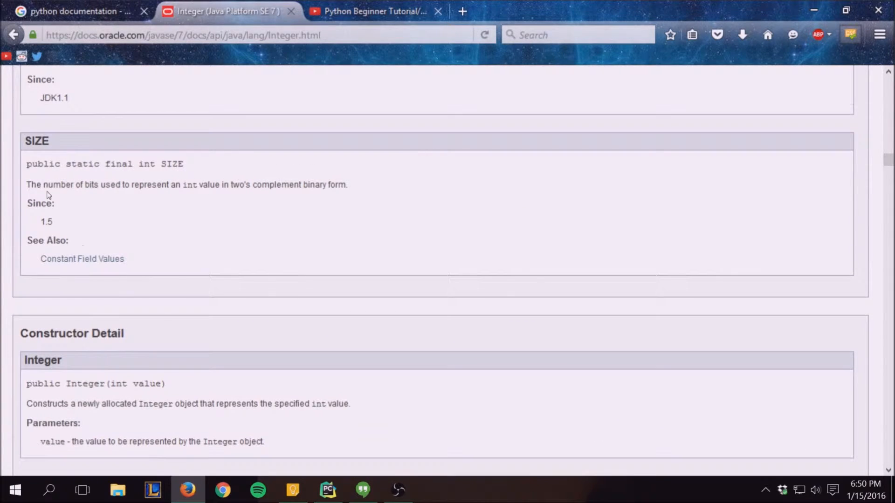
{"action": "scroll", "scroll_direction": "up", "scroll_amount": 3}
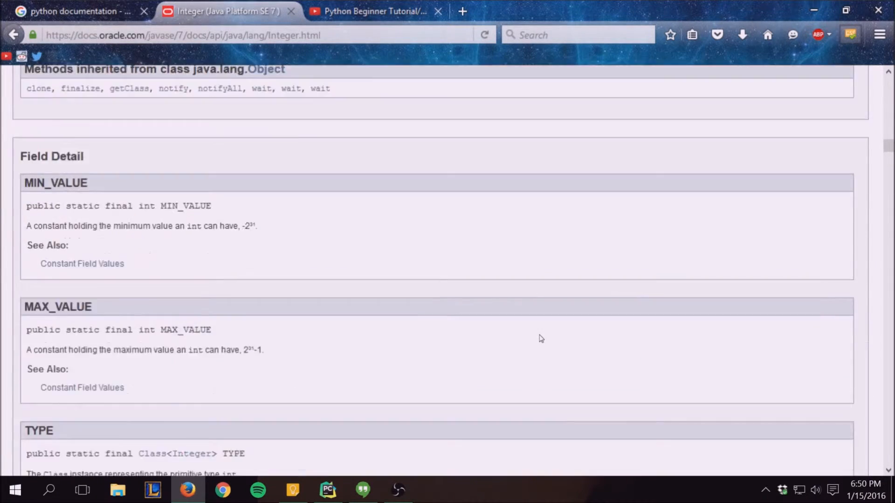
Open the 'Overview — Python 3.5.1 documentation' result from the python search tab
{"action": "left_click", "coordinate": [75, 11]}
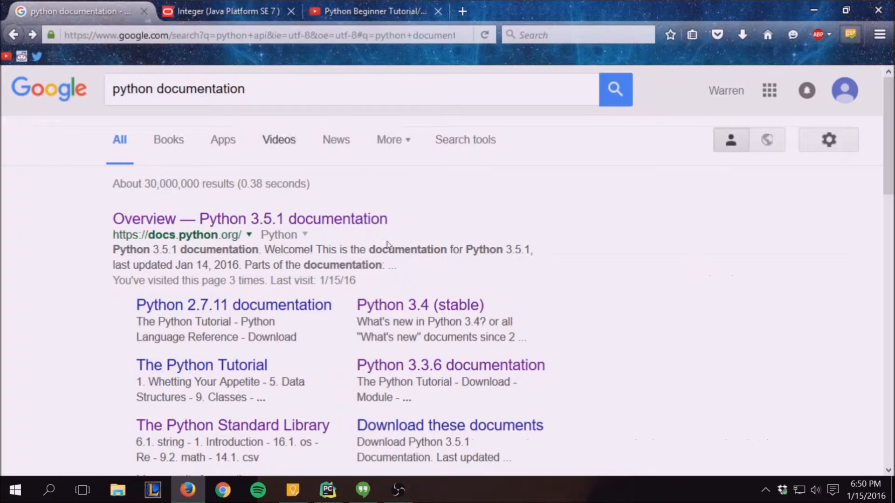
{"action": "left_click", "coordinate": [250, 218]}
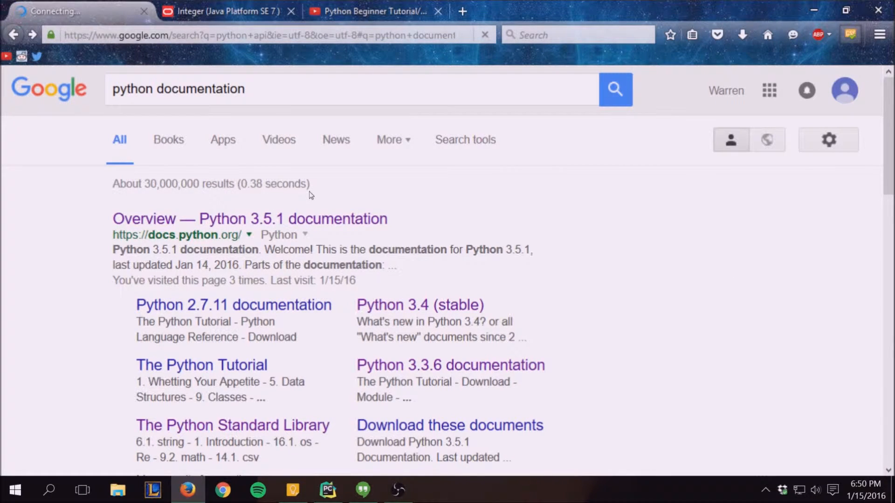
{"action": "left_click", "coordinate": [249, 218]}
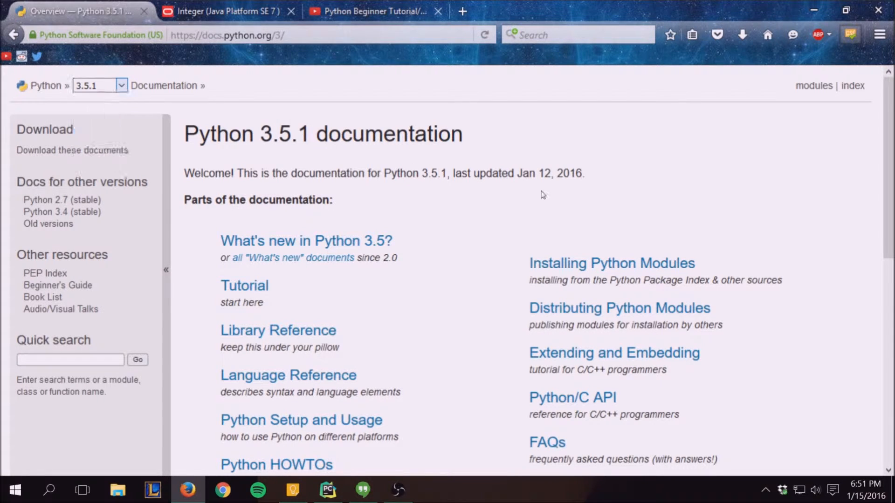
{"action": "mouse_move", "coordinate": [426, 177]}
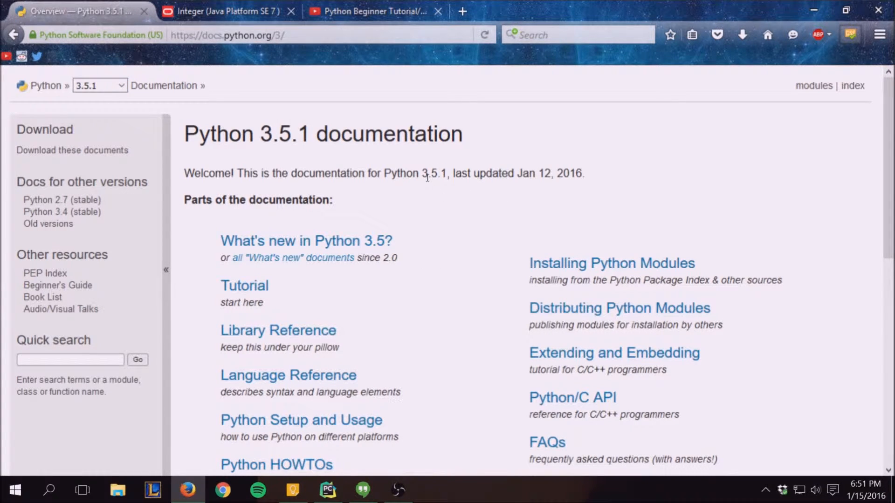
{"action": "mouse_move", "coordinate": [327, 489]}
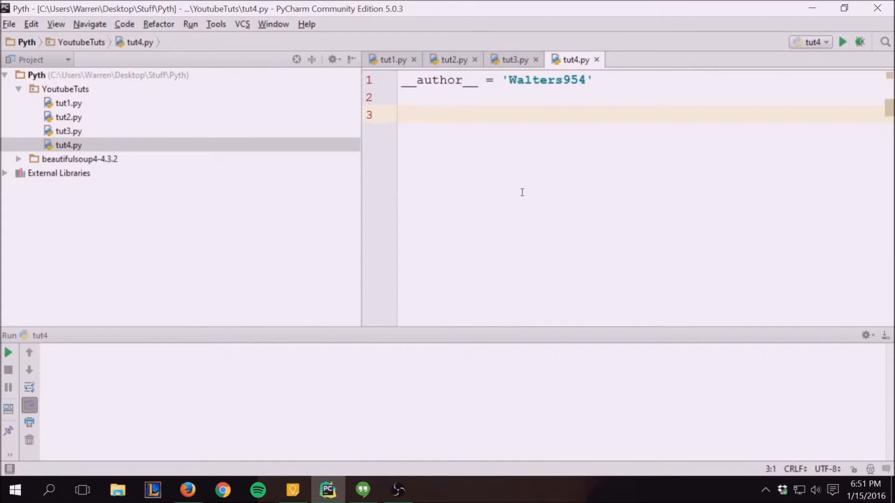
Write 'import sys' and 'print(sys.version)' in tut4.py and run it, getting Python 3.4.3
{"action": "type", "text": "im"}
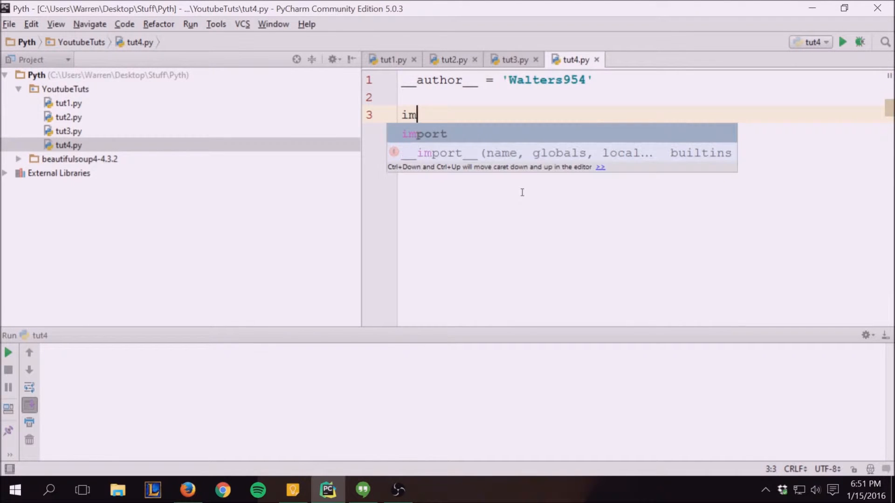
{"action": "type", "text": "port sys"}
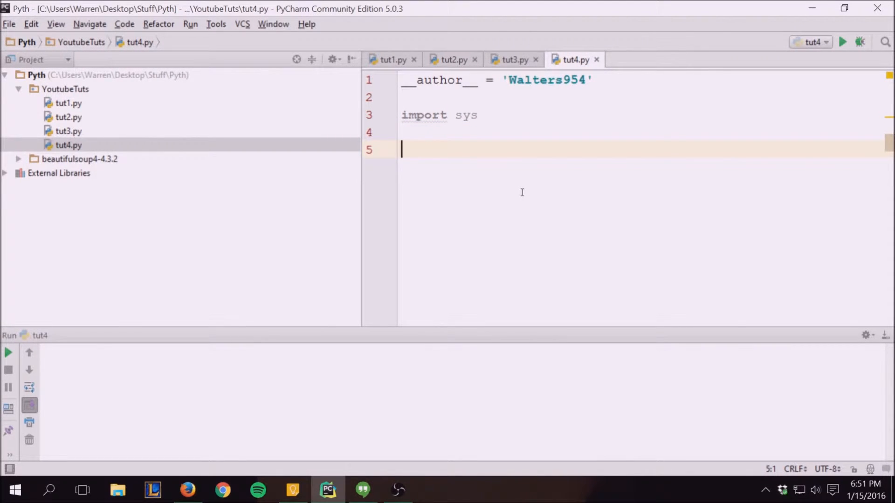
{"action": "type", "text": "print(sys)"}
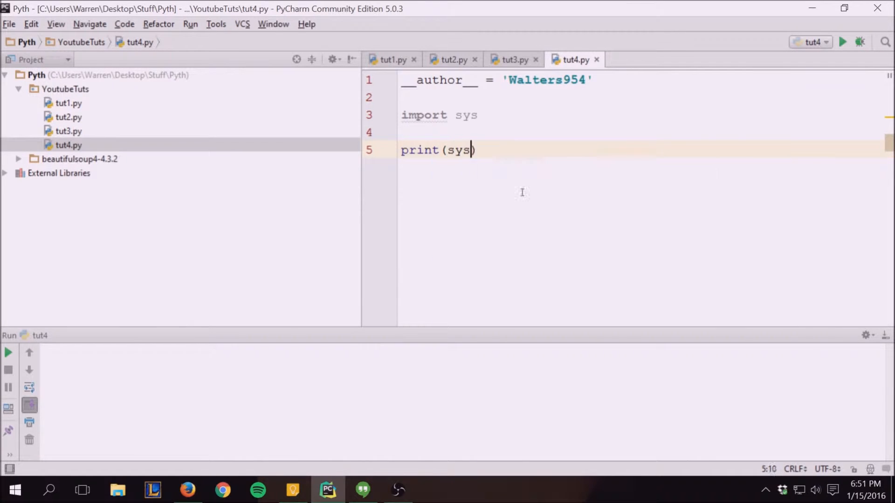
{"action": "type", "text": ".version"}
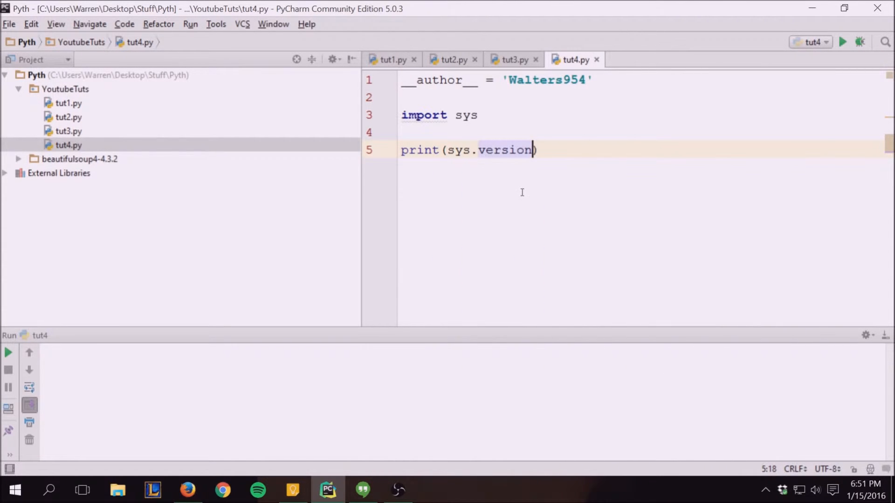
{"action": "left_click", "coordinate": [842, 42]}
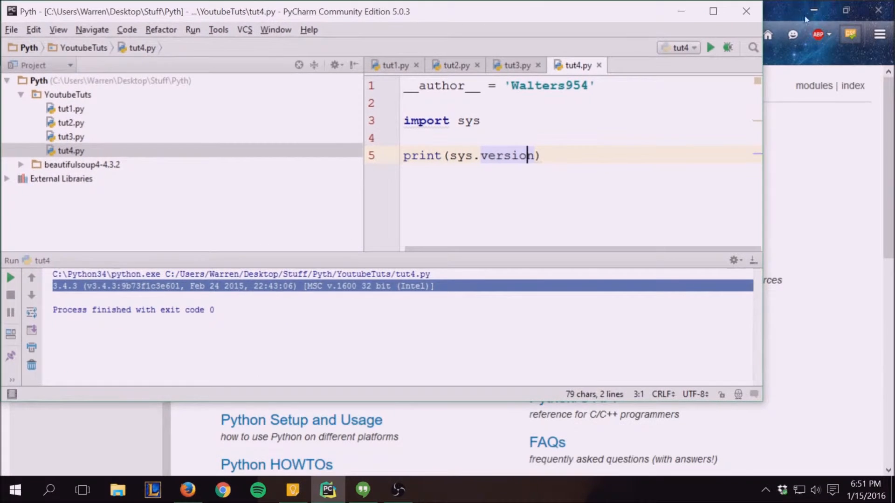
Switch the docs to Python 3.4 and search them for 'list', yielding 126 matching pages
{"action": "left_click", "coordinate": [121, 85]}
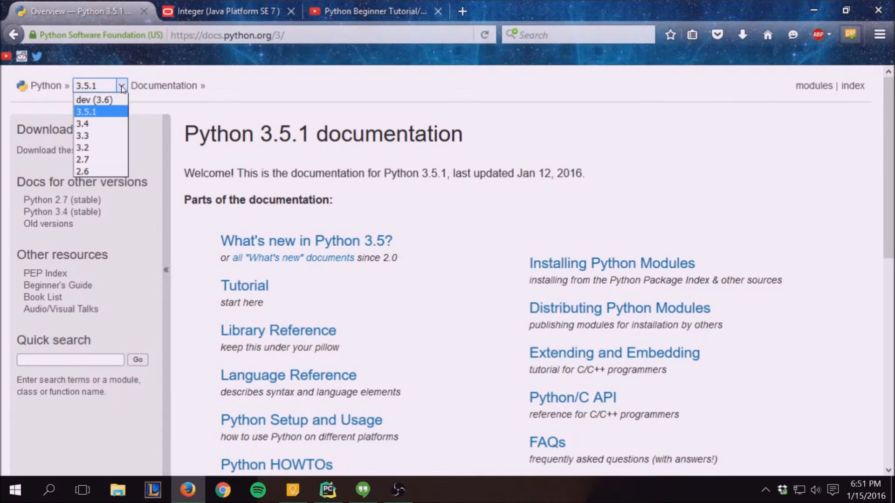
{"action": "left_click", "coordinate": [82, 123]}
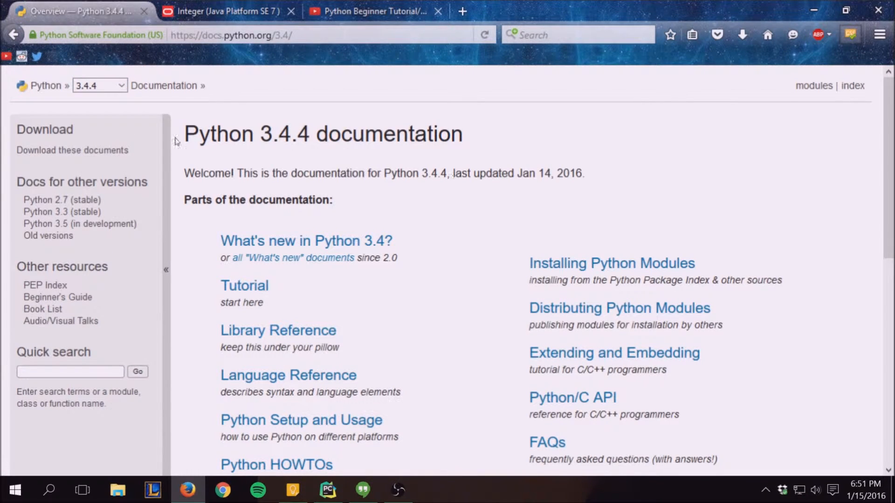
{"action": "mouse_move", "coordinate": [374, 242]}
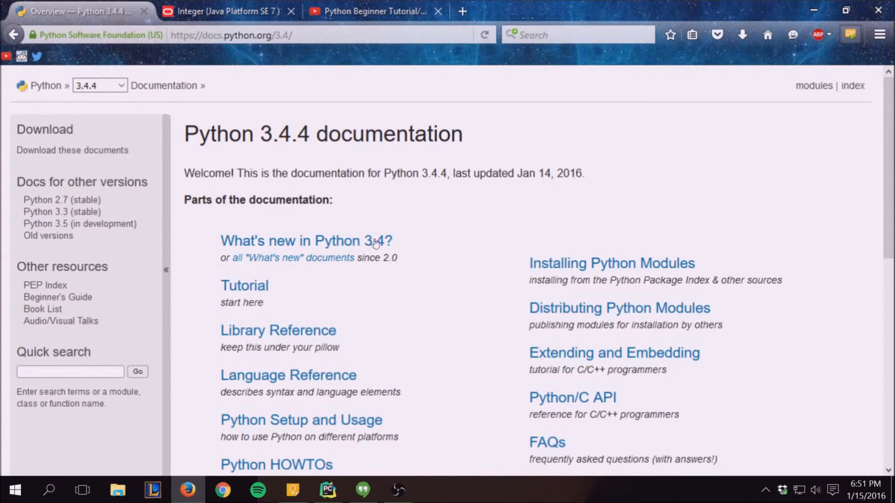
{"action": "mouse_move", "coordinate": [373, 214]}
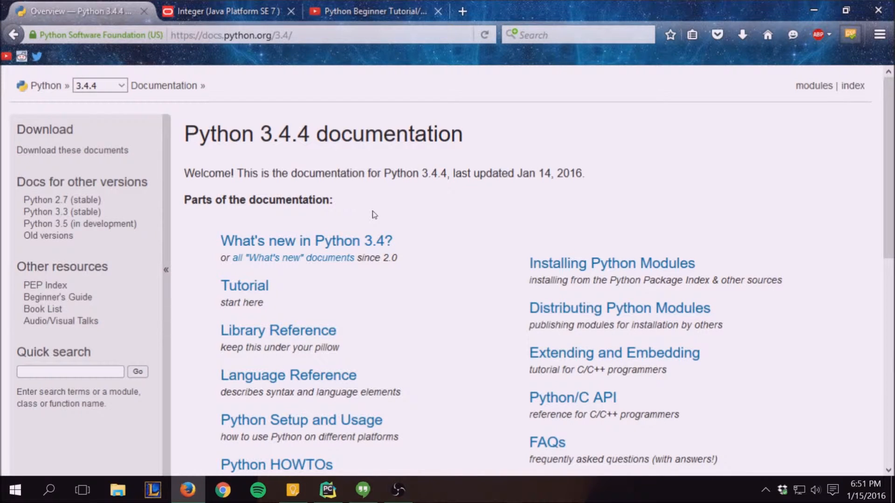
{"action": "mouse_move", "coordinate": [174, 192]}
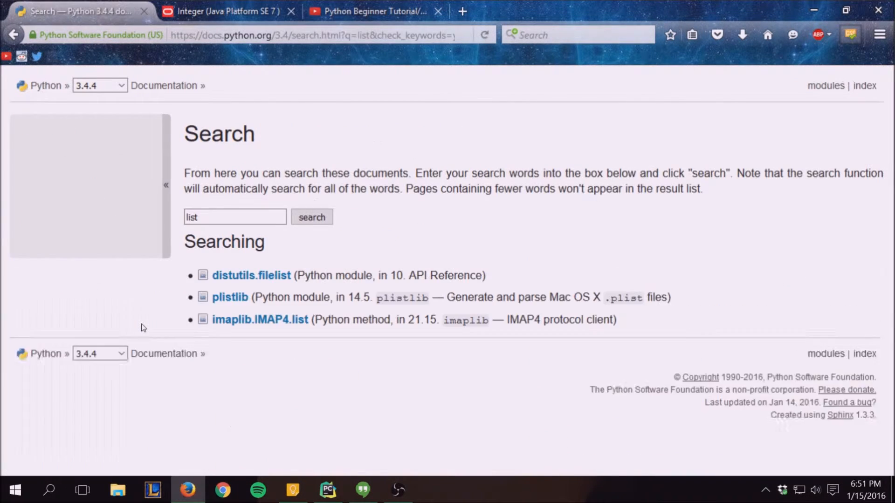
{"action": "left_click", "coordinate": [311, 218]}
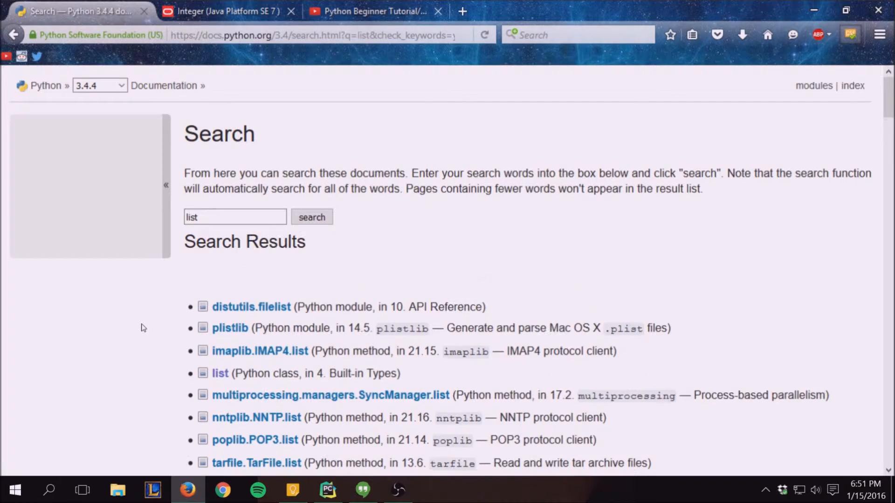
{"action": "left_click", "coordinate": [312, 217]}
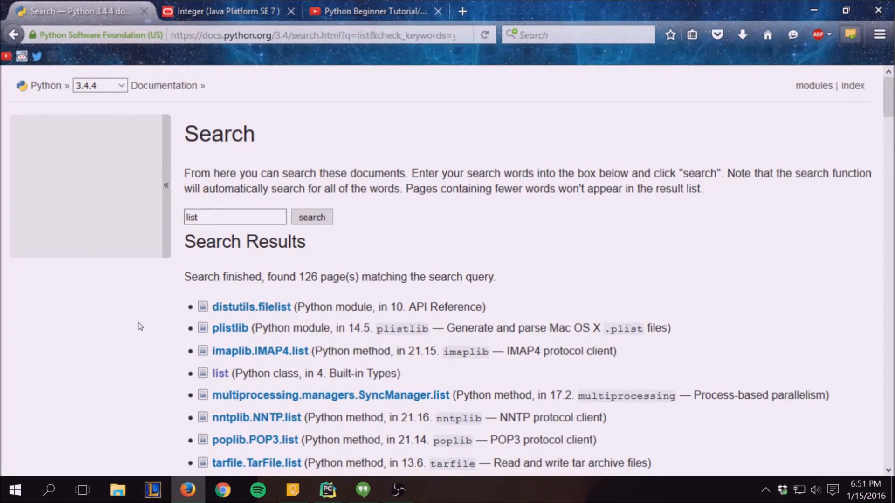
{"action": "mouse_move", "coordinate": [348, 268]}
{"action": "type", "text": "p"}
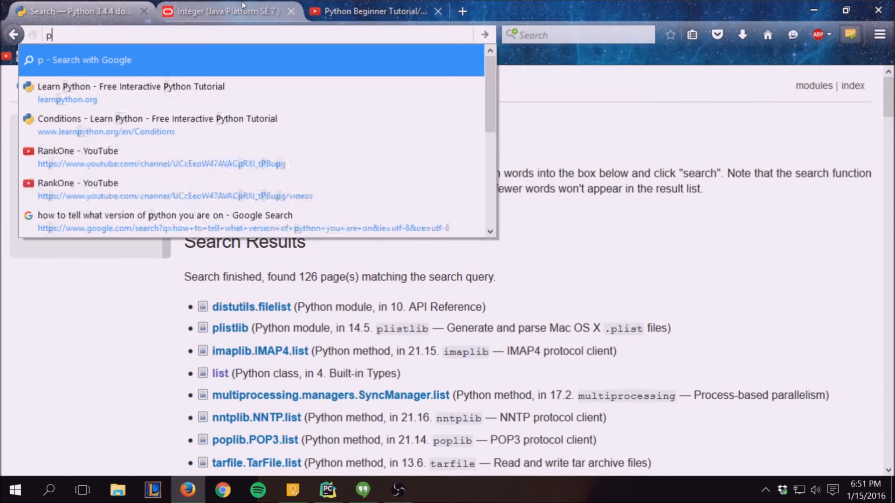
Google 'python list documentation', accept the spelling fix and open the Data Structures chapter
{"action": "type", "text": "ython list docu"}
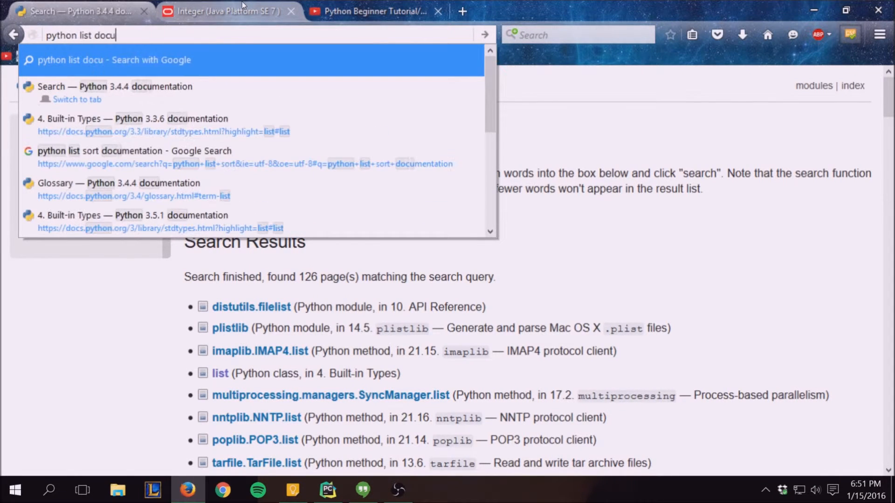
{"action": "key", "text": "Return"}
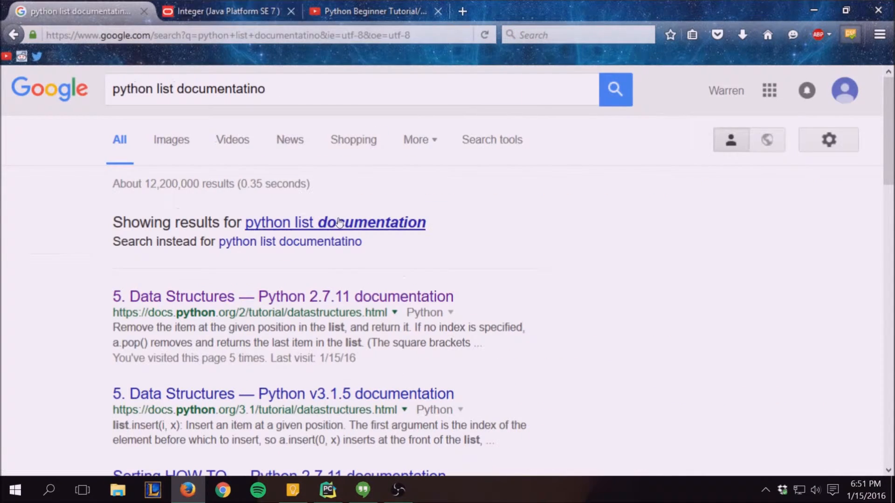
{"action": "left_click", "coordinate": [335, 222]}
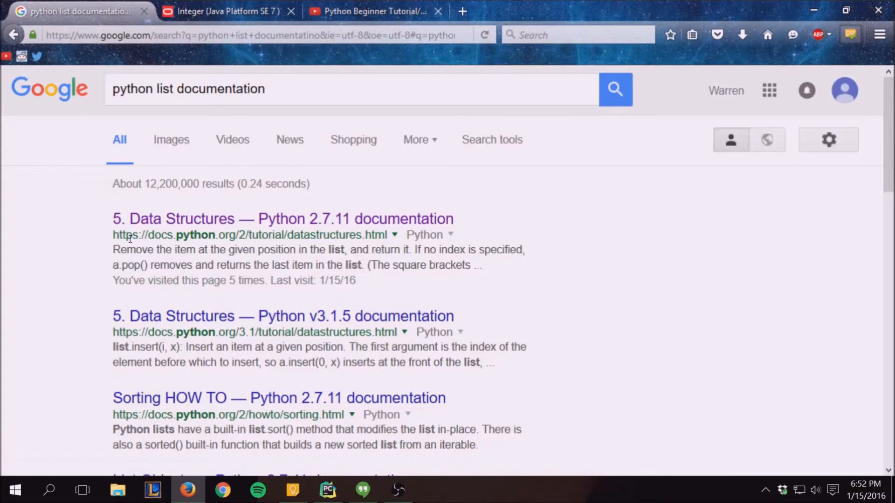
{"action": "left_click", "coordinate": [284, 218]}
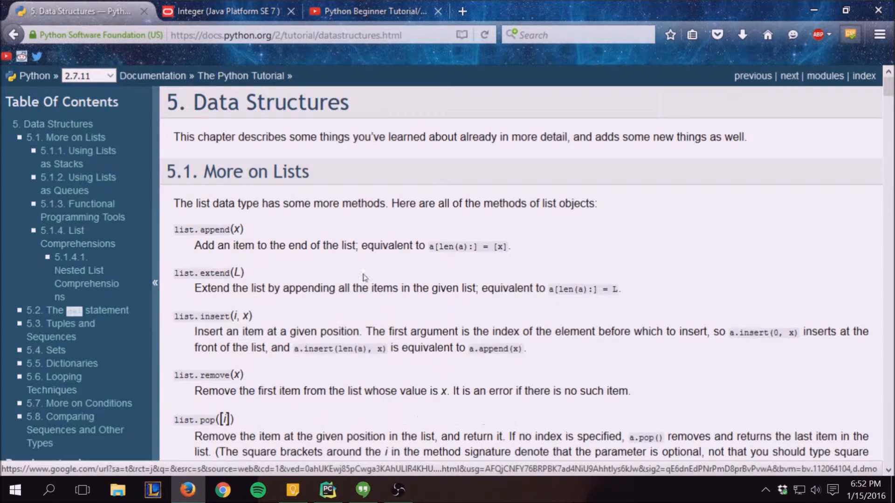
Read through the list methods including list.sort(), then return to PyCharm
{"action": "scroll", "scroll_direction": "down", "scroll_amount": 3}
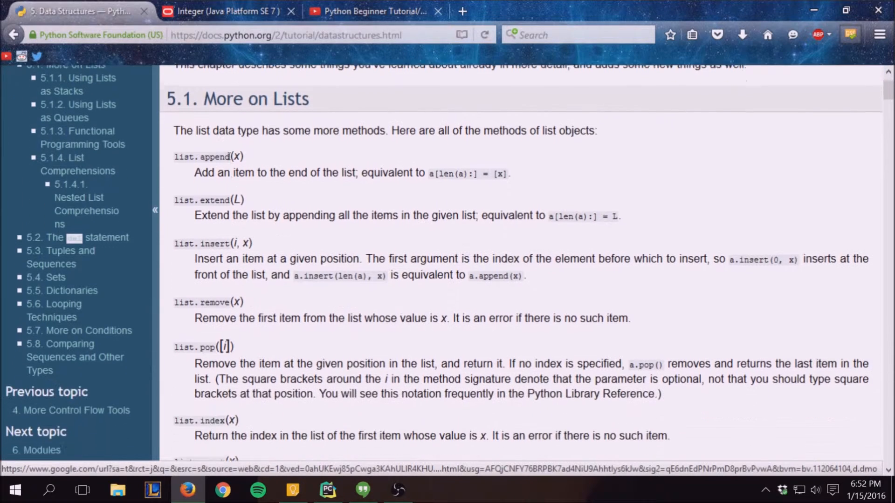
{"action": "scroll", "scroll_direction": "up", "scroll_amount": 3}
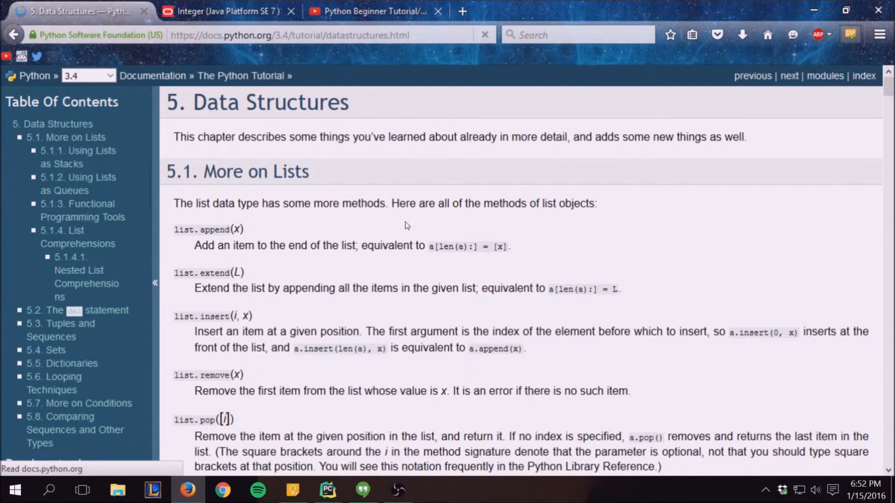
{"action": "scroll", "scroll_direction": "down", "scroll_amount": 3}
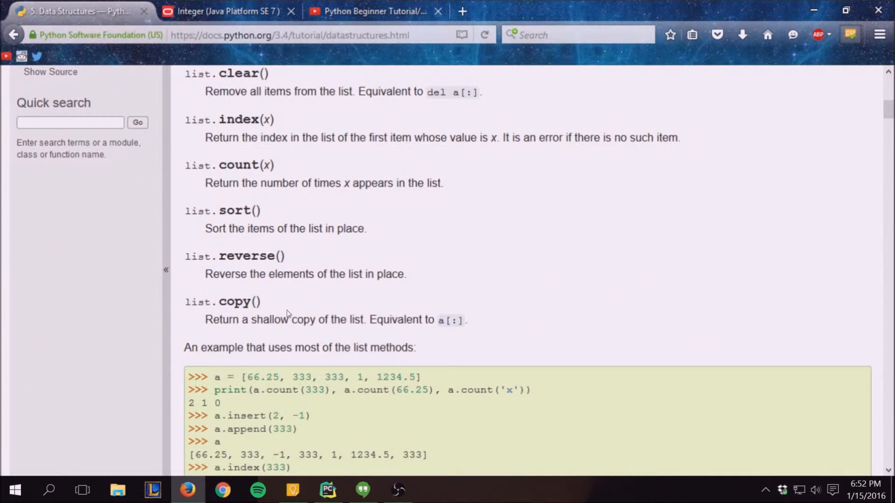
{"action": "scroll", "scroll_direction": "up", "scroll_amount": 3}
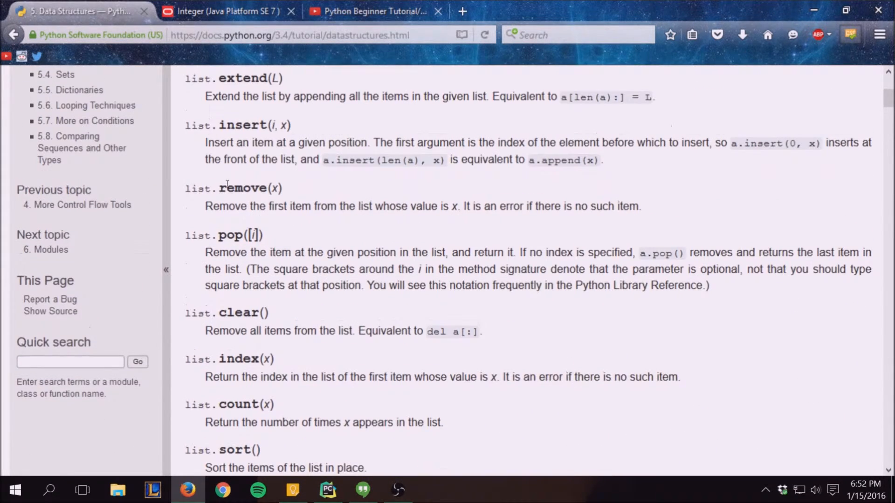
{"action": "scroll", "scroll_direction": "down", "scroll_amount": 3}
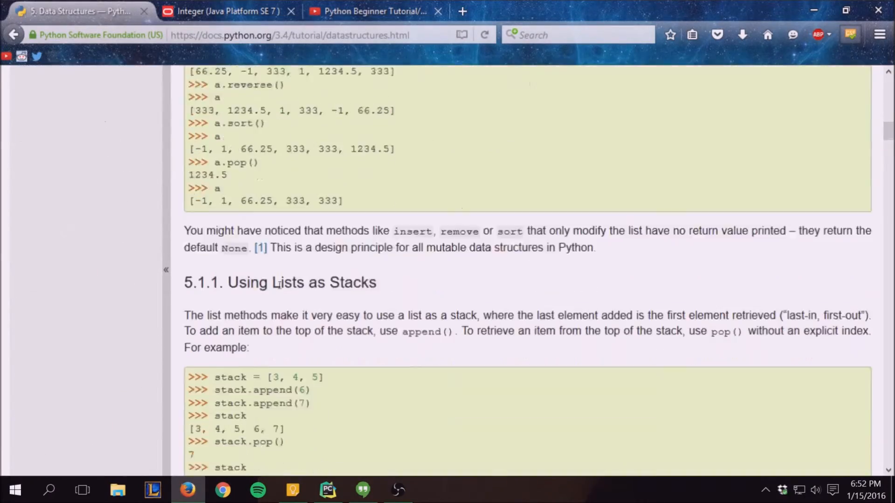
{"action": "scroll", "scroll_direction": "up", "scroll_amount": 3}
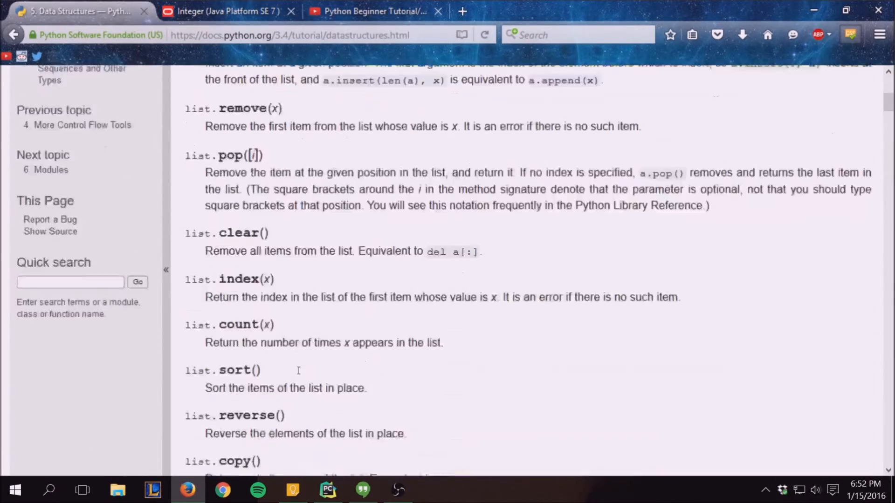
{"action": "scroll", "scroll_direction": "up", "scroll_amount": 3}
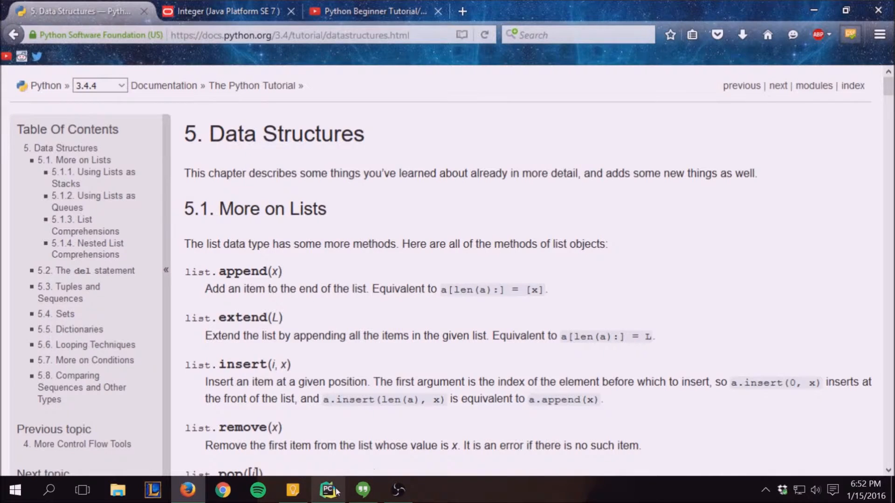
{"action": "left_click", "coordinate": [327, 489]}
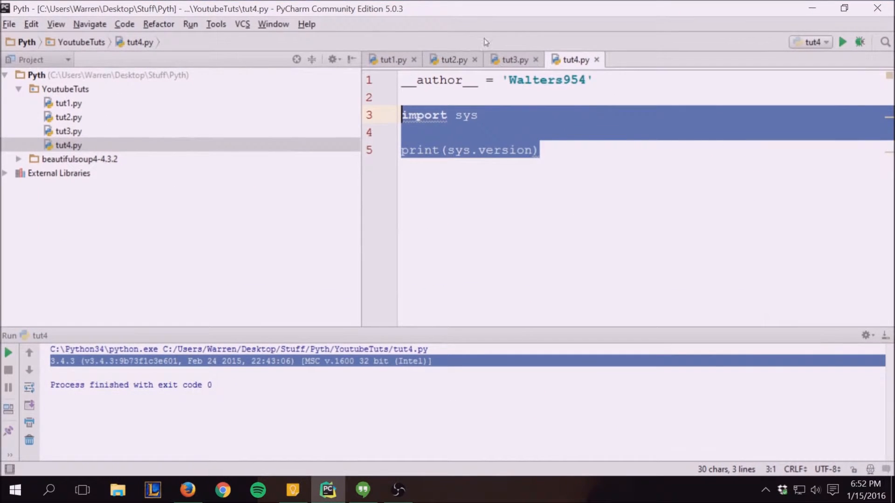
Borrow the list1 line from tut3.py into tut4.py, add print(list1) and a list.sort() line
{"action": "left_click", "coordinate": [511, 60]}
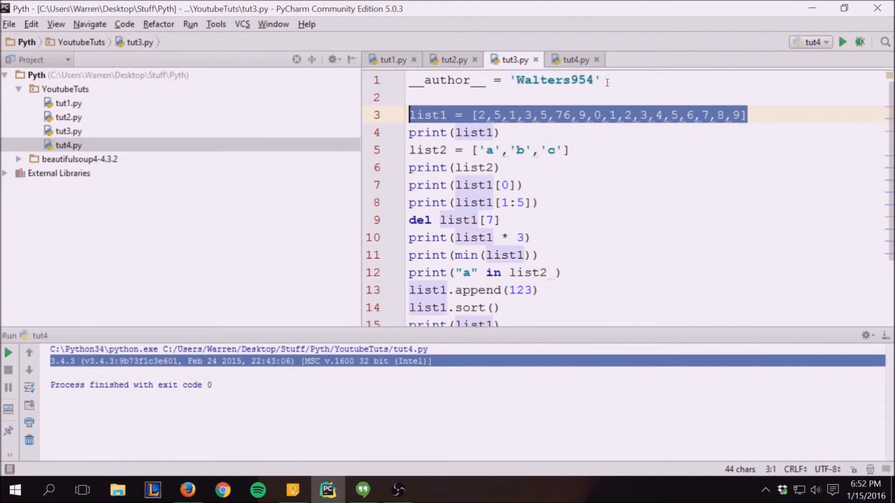
{"action": "left_click", "coordinate": [573, 59]}
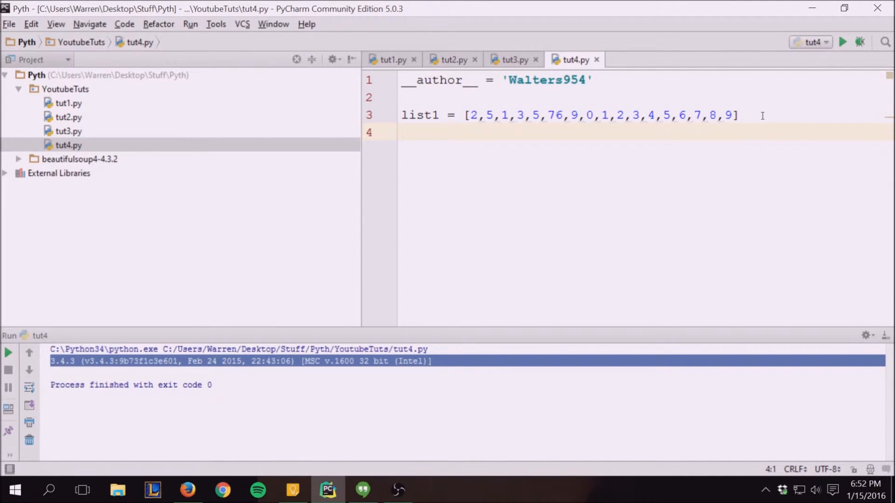
{"action": "type", "text": "print(list1"}
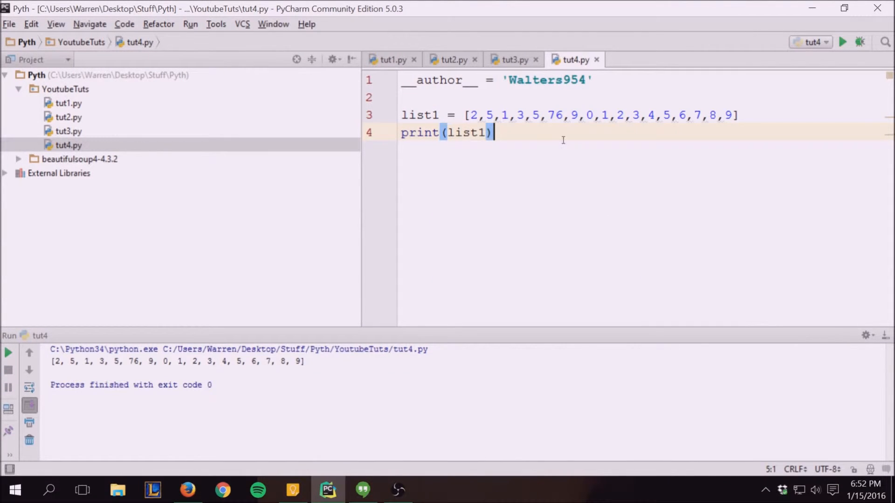
{"action": "type", "text": "print"}
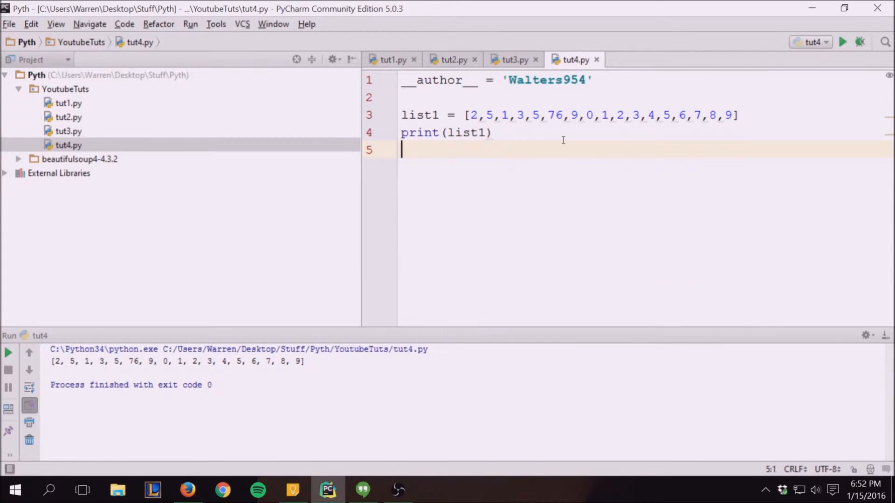
{"action": "type", "text": "list.sort"}
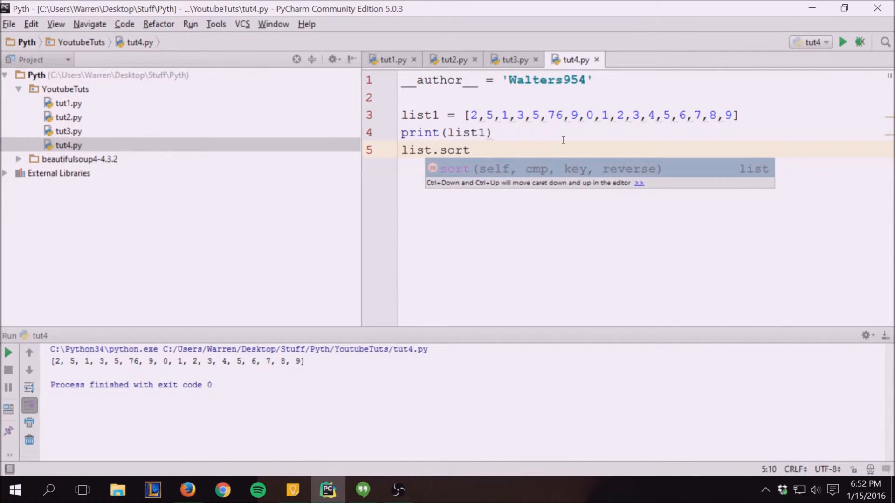
{"action": "type", "text": "()"}
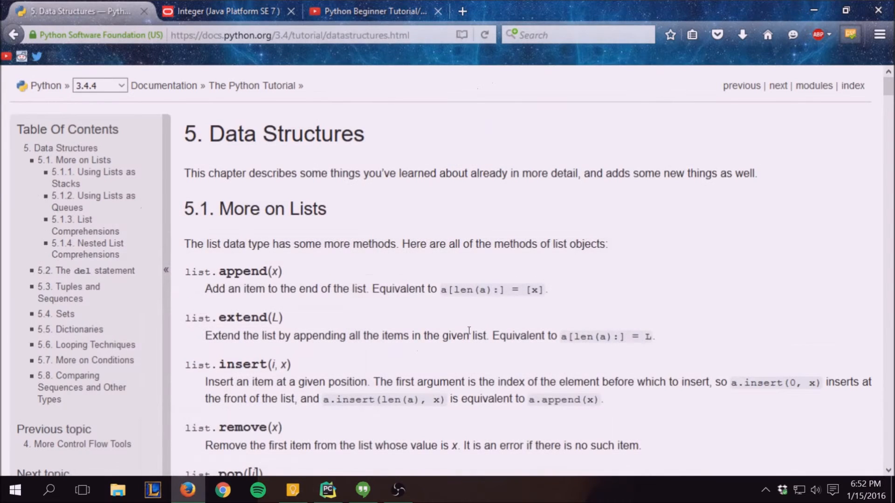
Scroll the docs down to list.sort() and put the browser away to return to the code
{"action": "scroll", "scroll_direction": "down", "scroll_amount": 3}
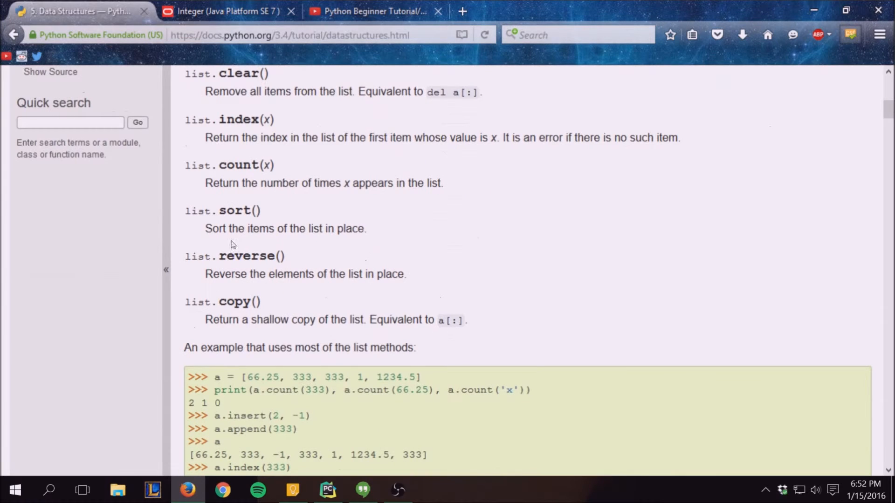
{"action": "mouse_move", "coordinate": [393, 234]}
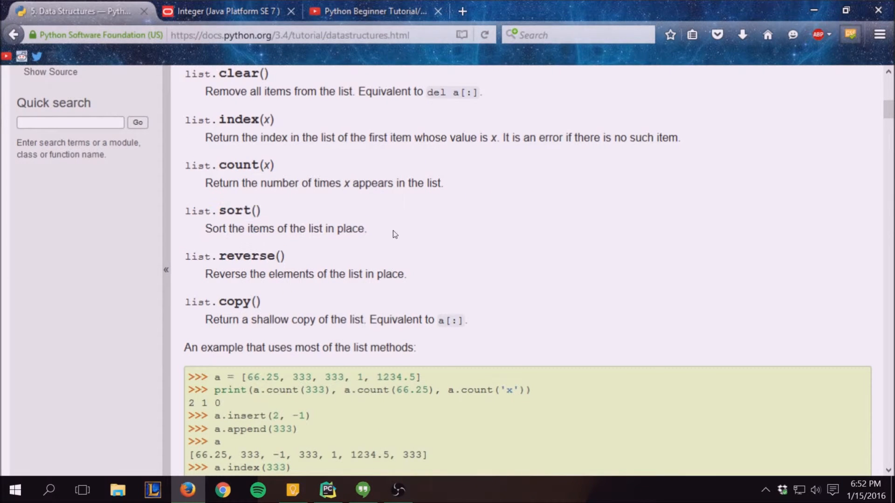
{"action": "scroll", "scroll_direction": "down", "scroll_amount": 3}
{"action": "type", "text": "sorted"}
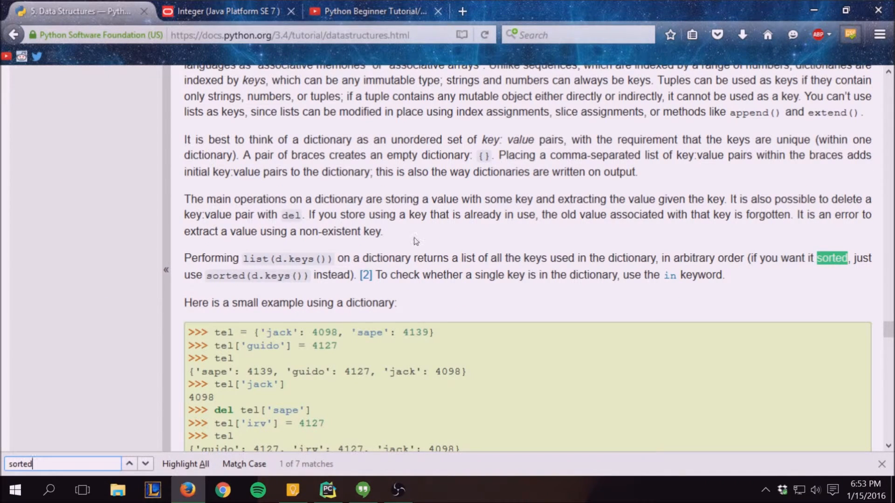
{"action": "scroll", "scroll_direction": "down", "scroll_amount": 3}
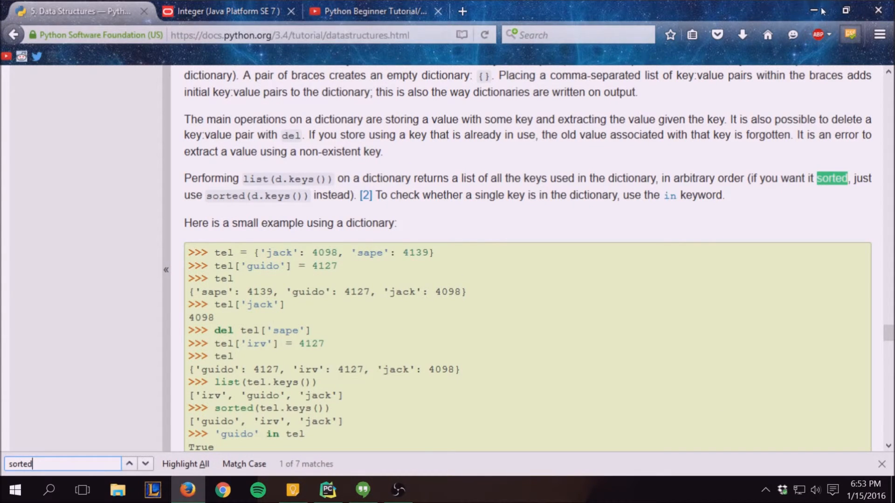
{"action": "left_click", "coordinate": [327, 489]}
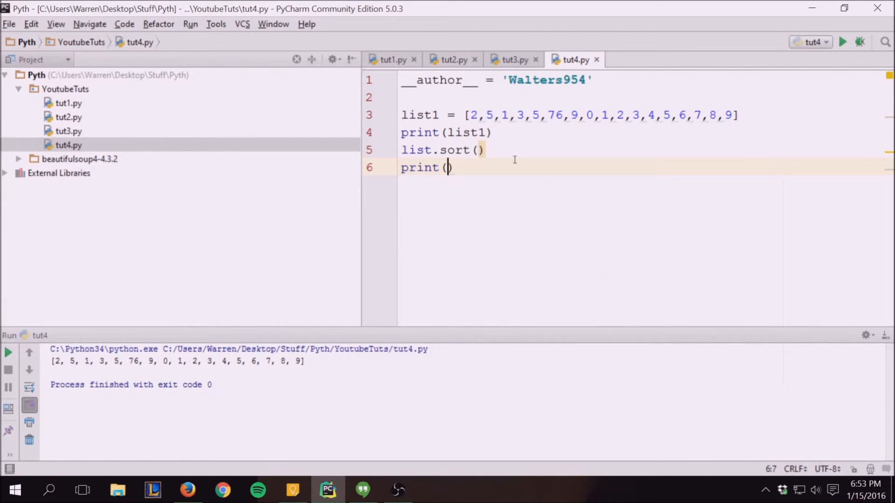
Complete list1.sort() and print(list1), note the sorted output, and start a new line 7
{"action": "type", "text": "list1"}
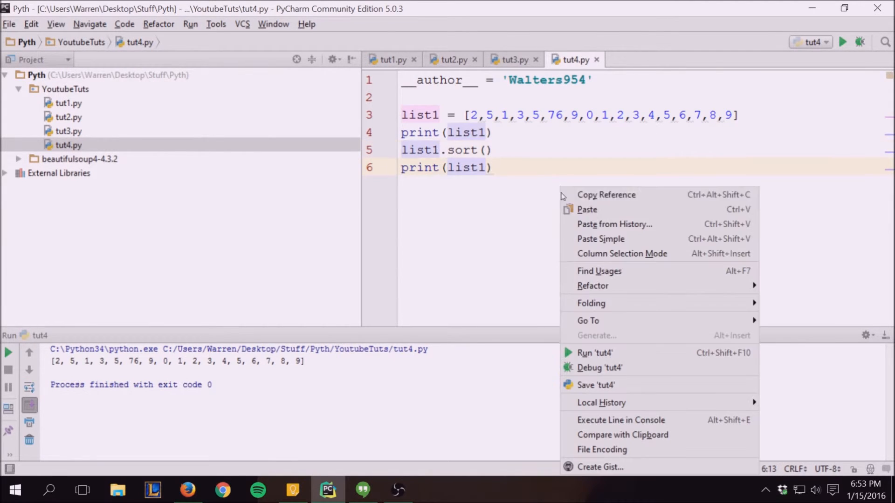
{"action": "left_click", "coordinate": [594, 352]}
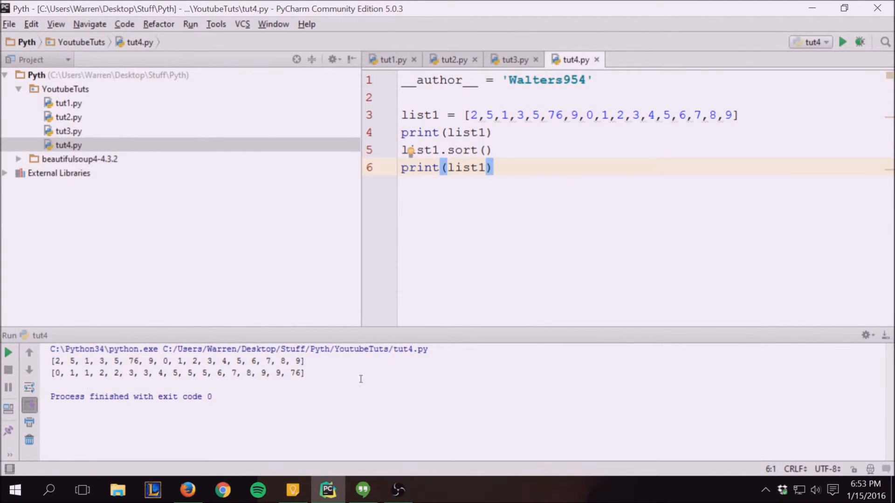
{"action": "left_click", "coordinate": [173, 396]}
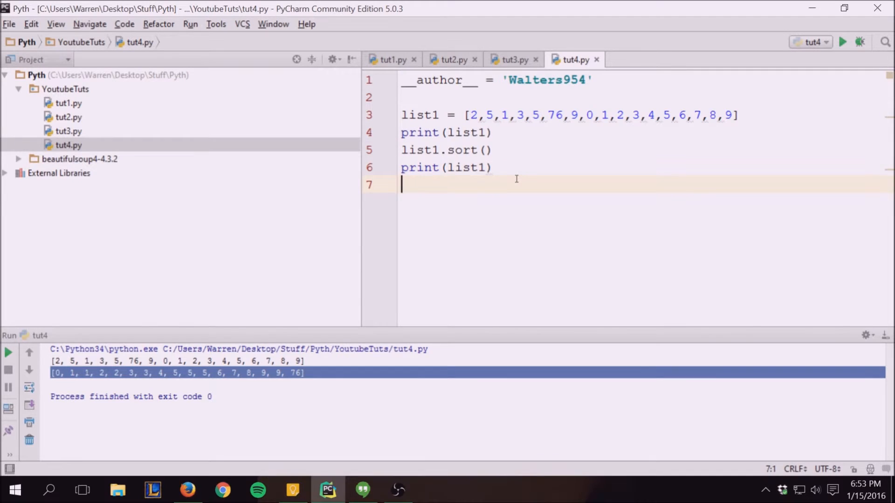
Define list2 = ['s','d', 'a', 'g'] in tut4.py
{"action": "type", "text": "list"}
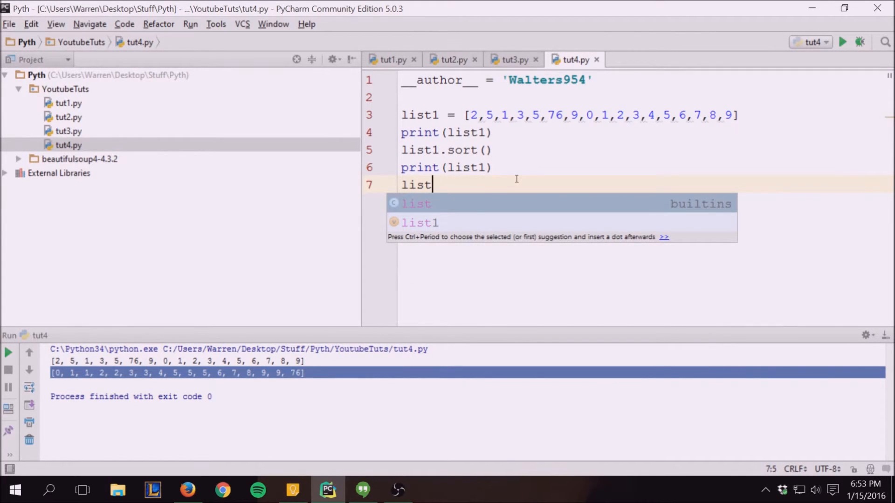
{"action": "key", "text": "Escape"}
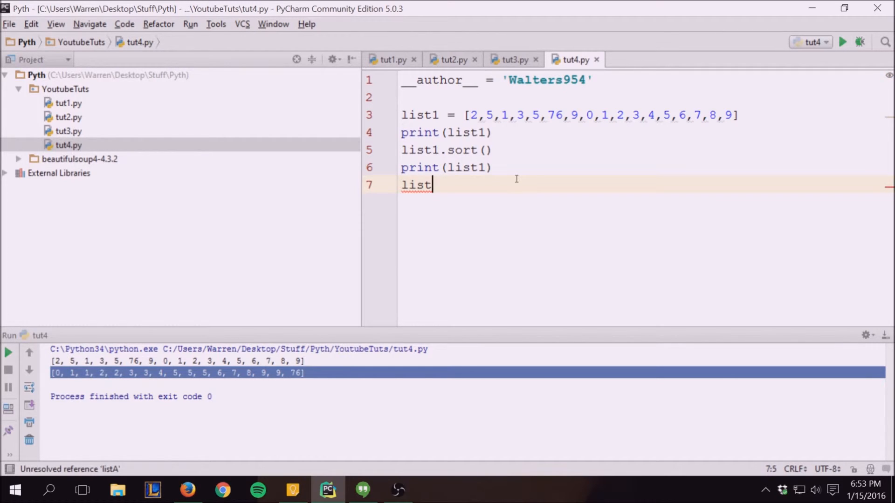
{"action": "type", "text": "2 = ["}
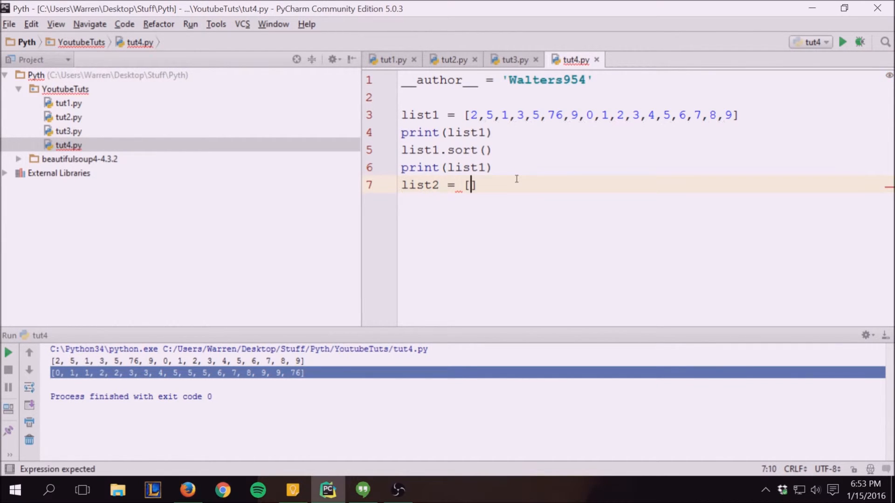
{"action": "type", "text": "'s',s"}
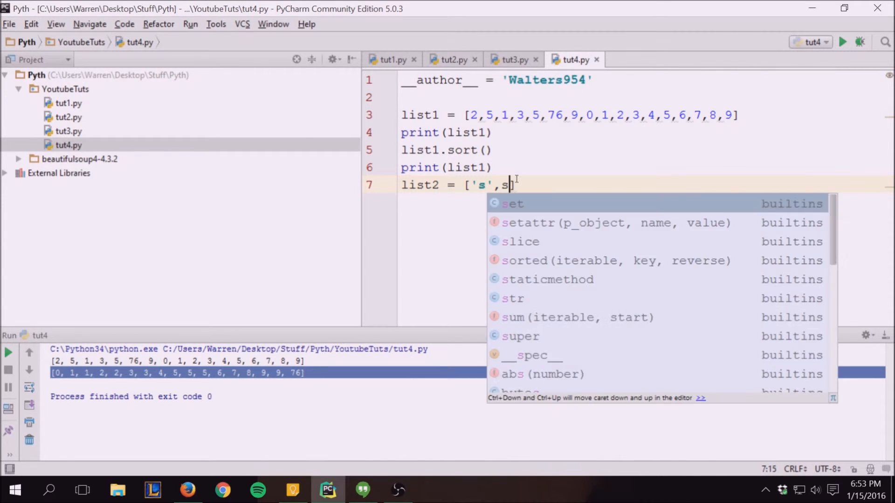
{"action": "type", "text": "'d'"}
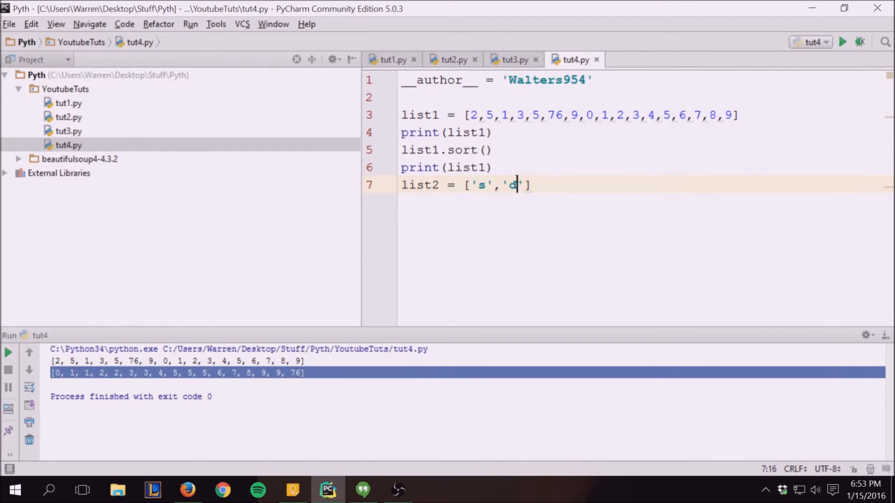
{"action": "type", "text": "0"}
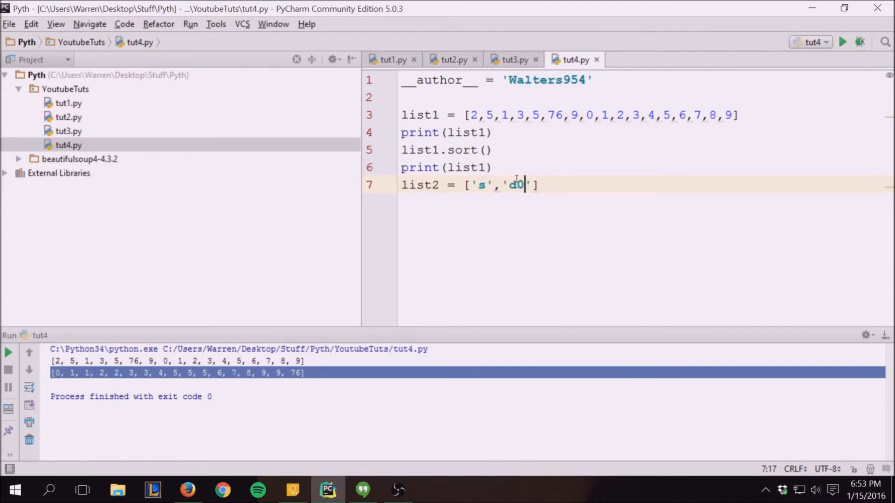
{"action": "type", "text": ","}
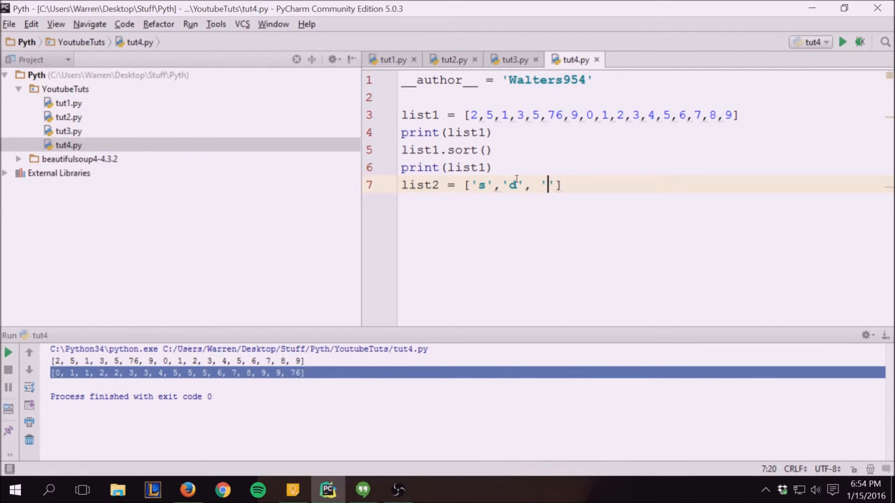
{"action": "type", "text": "a',"}
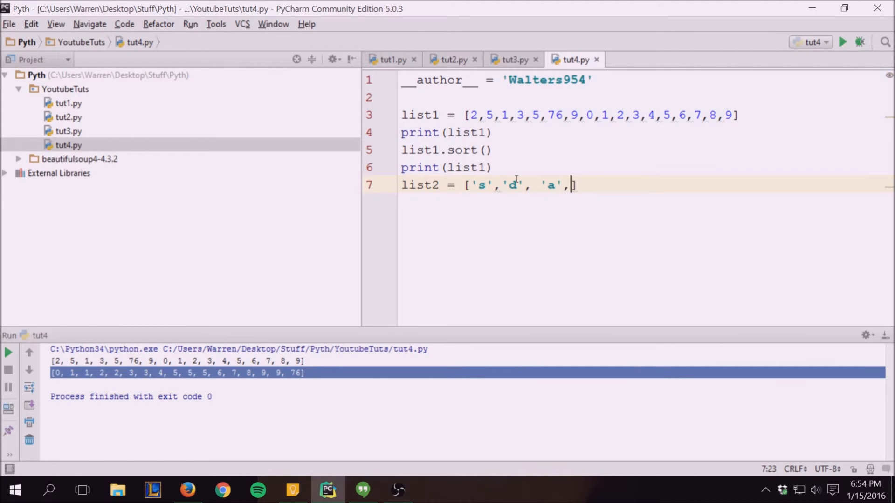
{"action": "type", "text": "'g']"}
{"action": "type", "text": "print"}
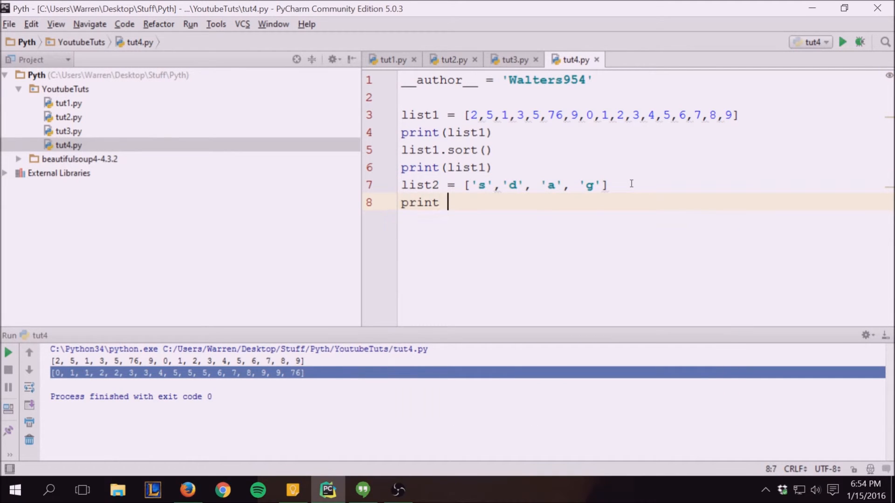
Add print(list2), list2.sort(), print(list2) and run, showing ['a', 'd', 'g', 's']
{"action": "type", "text": "(list2"}
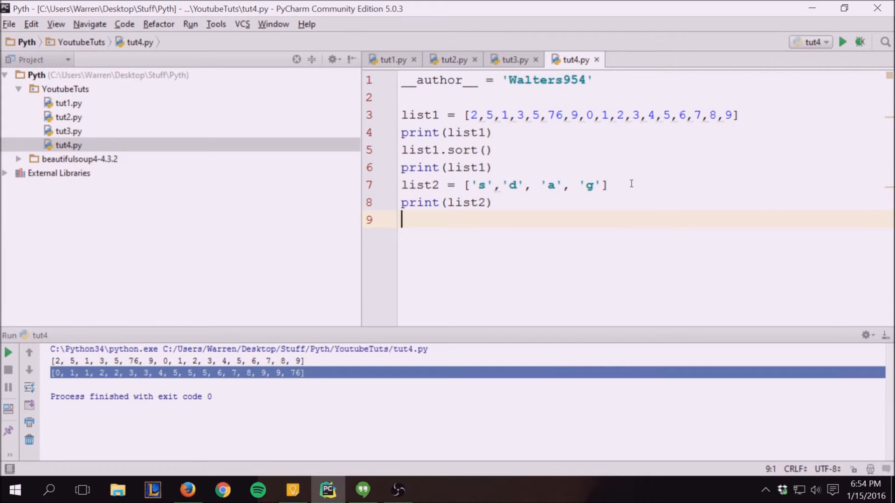
{"action": "type", "text": "list2."}
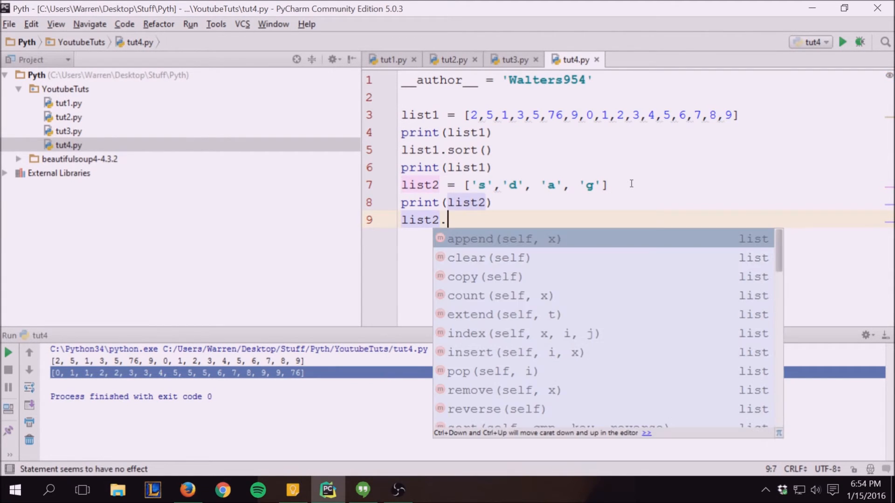
{"action": "type", "text": "sor"}
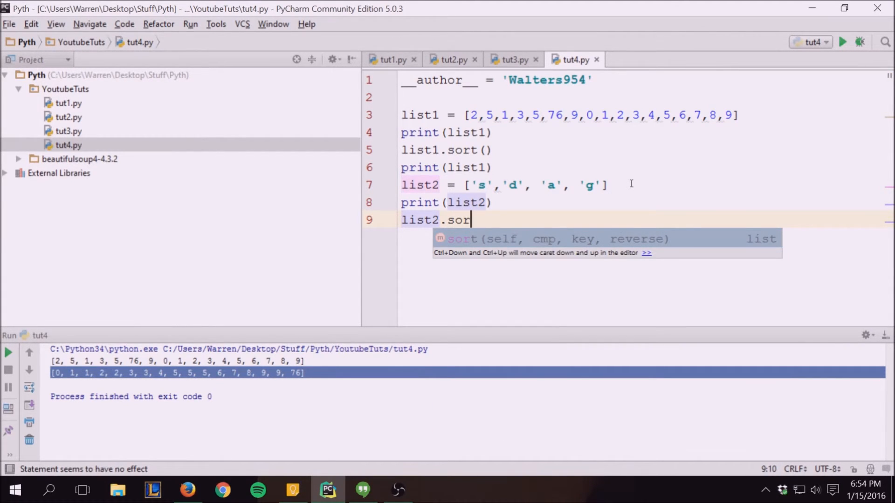
{"action": "mouse_move", "coordinate": [607, 241]}
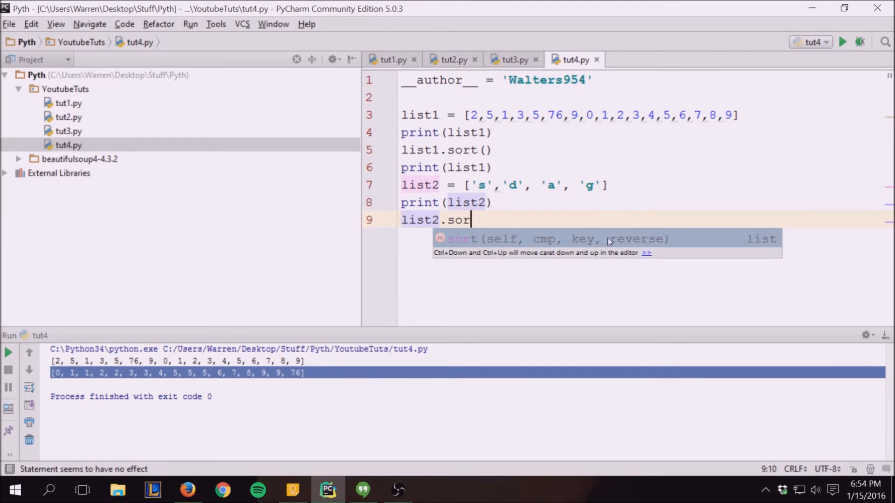
{"action": "mouse_move", "coordinate": [467, 237]}
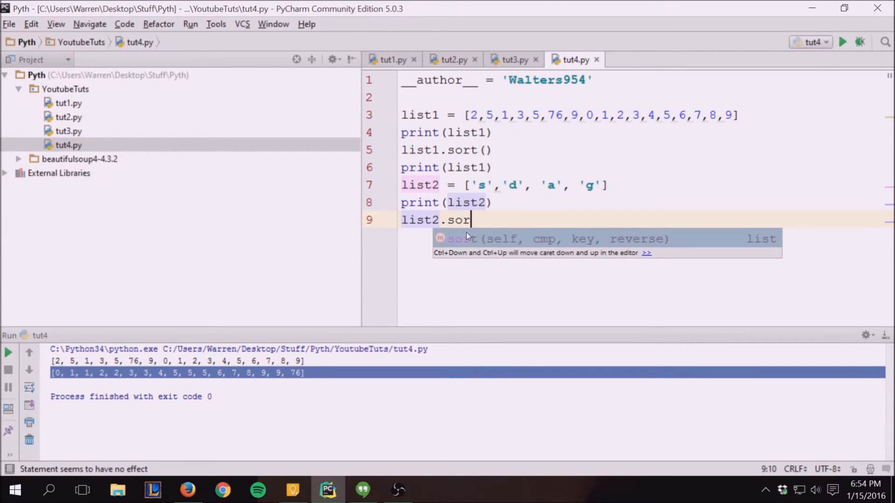
{"action": "mouse_move", "coordinate": [505, 244]}
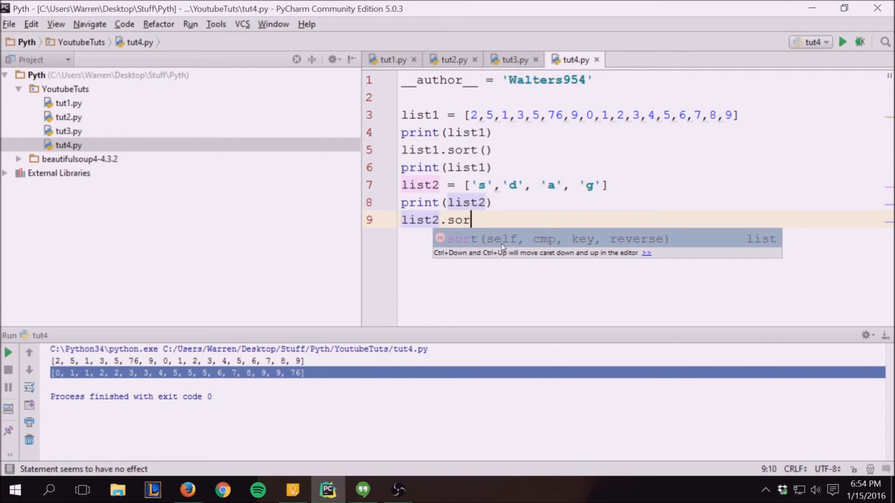
{"action": "mouse_move", "coordinate": [645, 243]}
{"action": "type", "text": "print"}
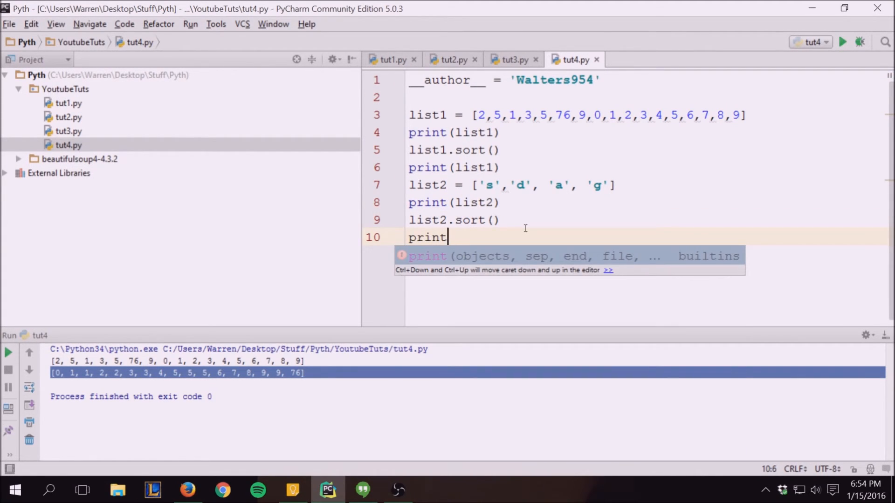
{"action": "type", "text": "(list2)"}
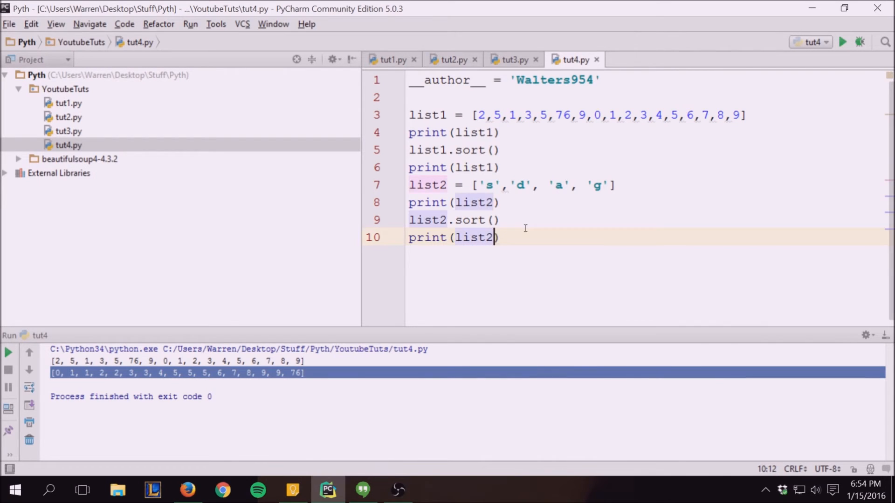
{"action": "left_click", "coordinate": [842, 41]}
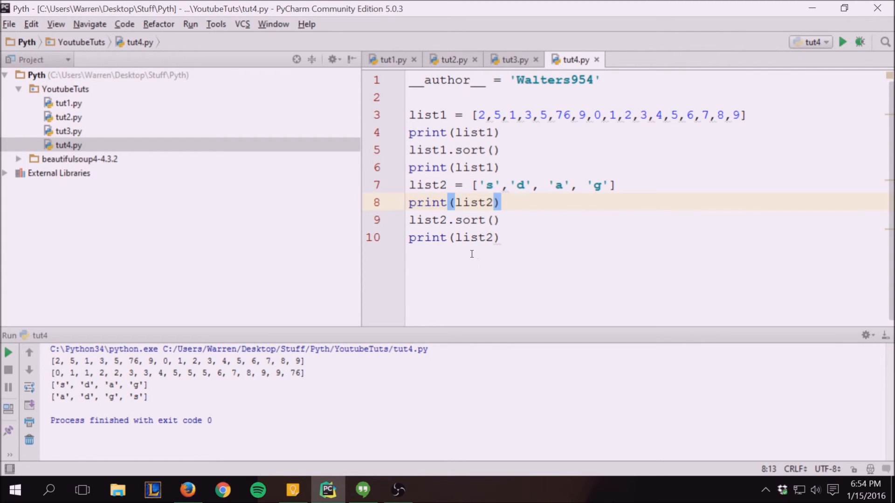
{"action": "mouse_move", "coordinate": [524, 220]}
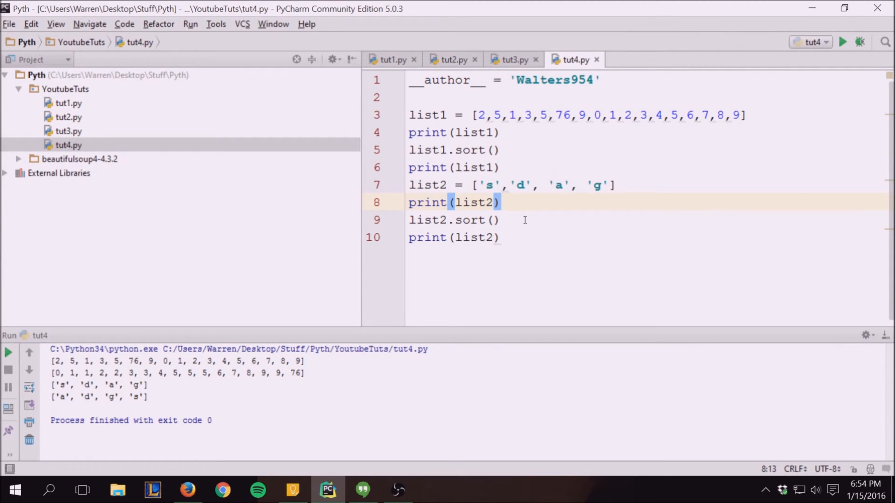
{"action": "mouse_move", "coordinate": [179, 212]}
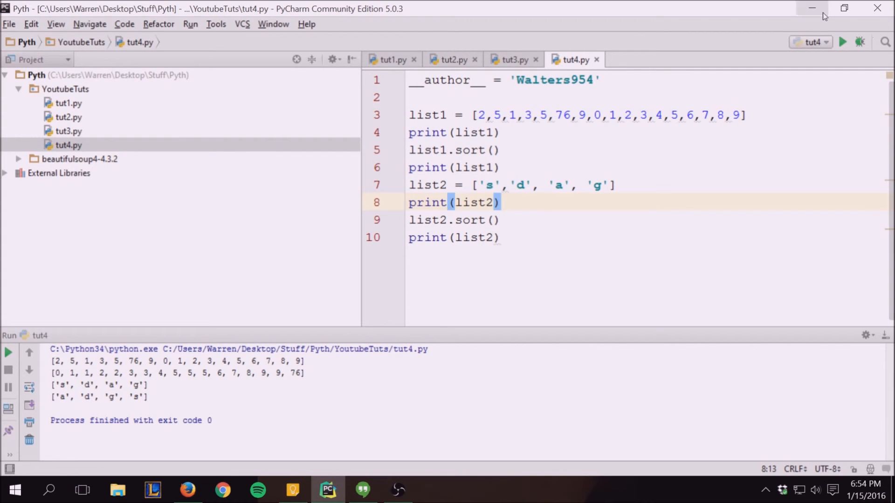
{"action": "mouse_move", "coordinate": [812, 9]}
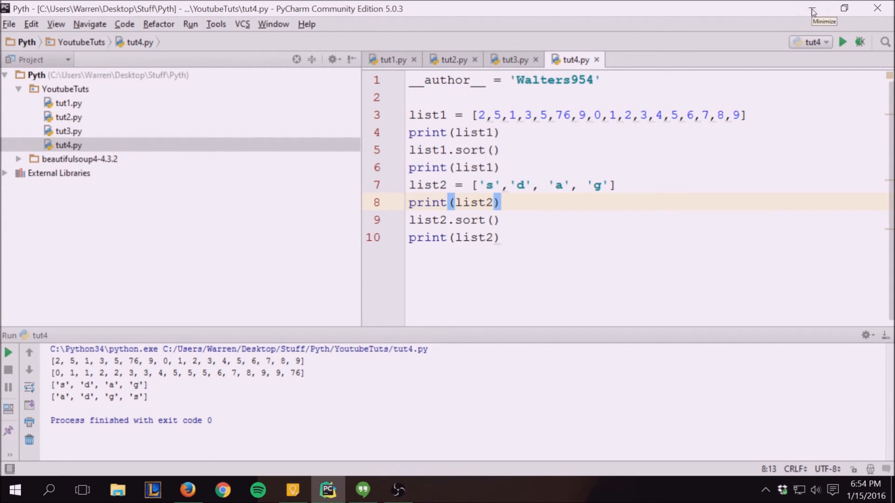
{"action": "mouse_move", "coordinate": [811, 11]}
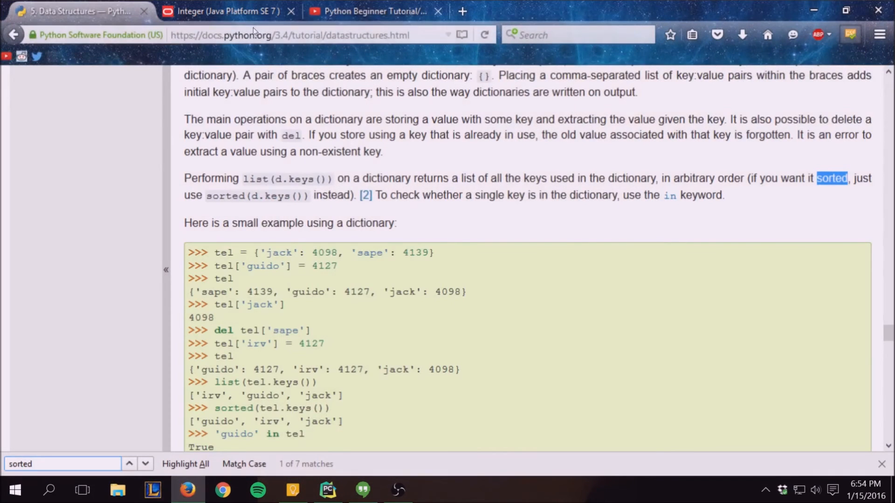
Scroll the docs page, then switch to the 'Python Beginner Tutorial/Journey' YouTube playlist tab
{"action": "scroll", "scroll_direction": "down", "scroll_amount": 3}
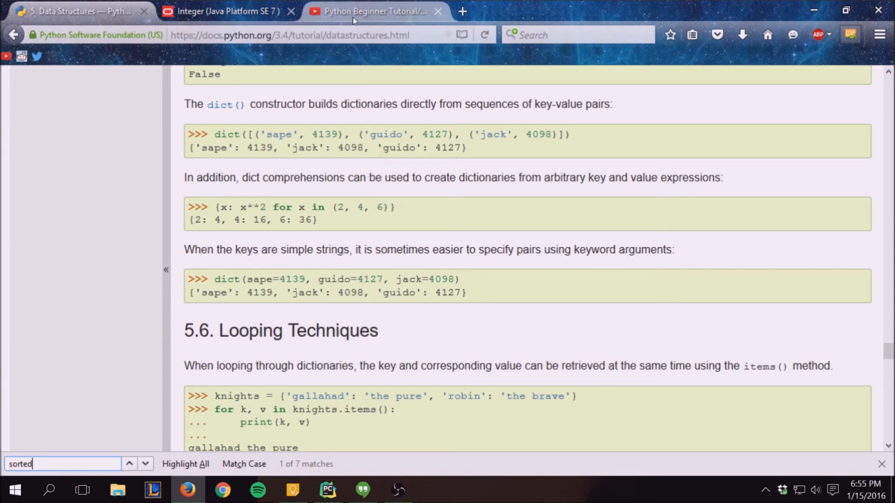
{"action": "left_click", "coordinate": [370, 11]}
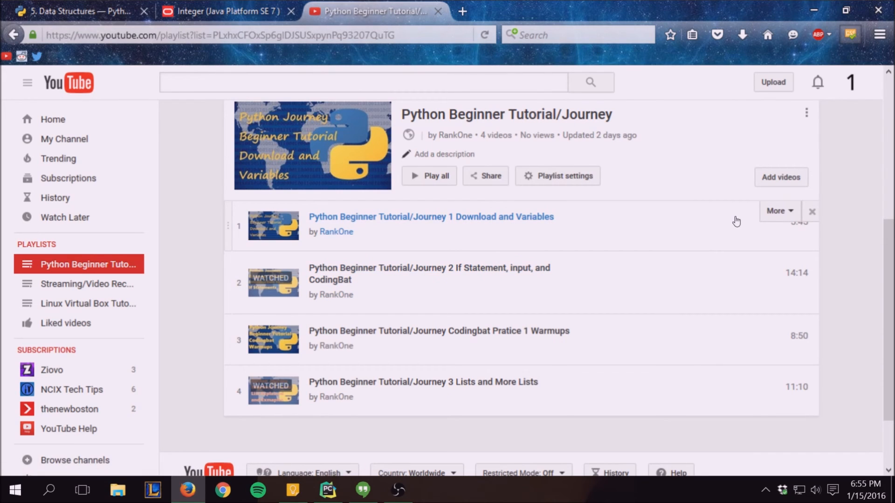
{"action": "mouse_move", "coordinate": [543, 130]}
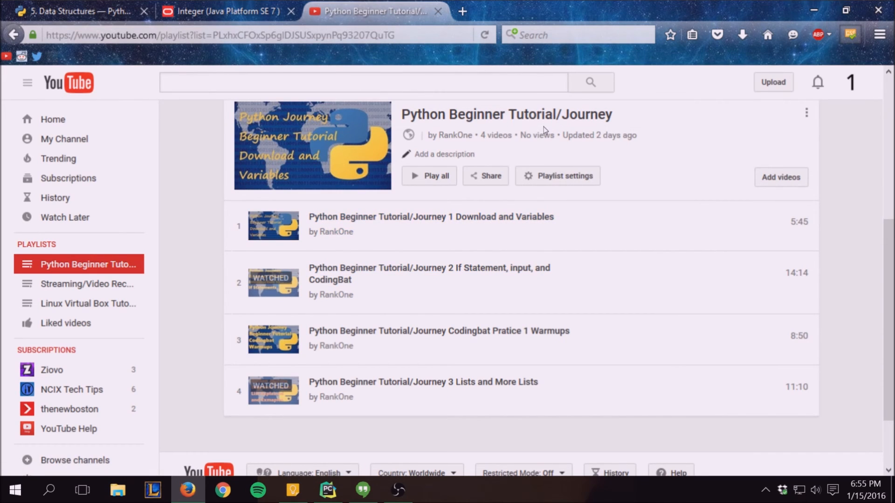